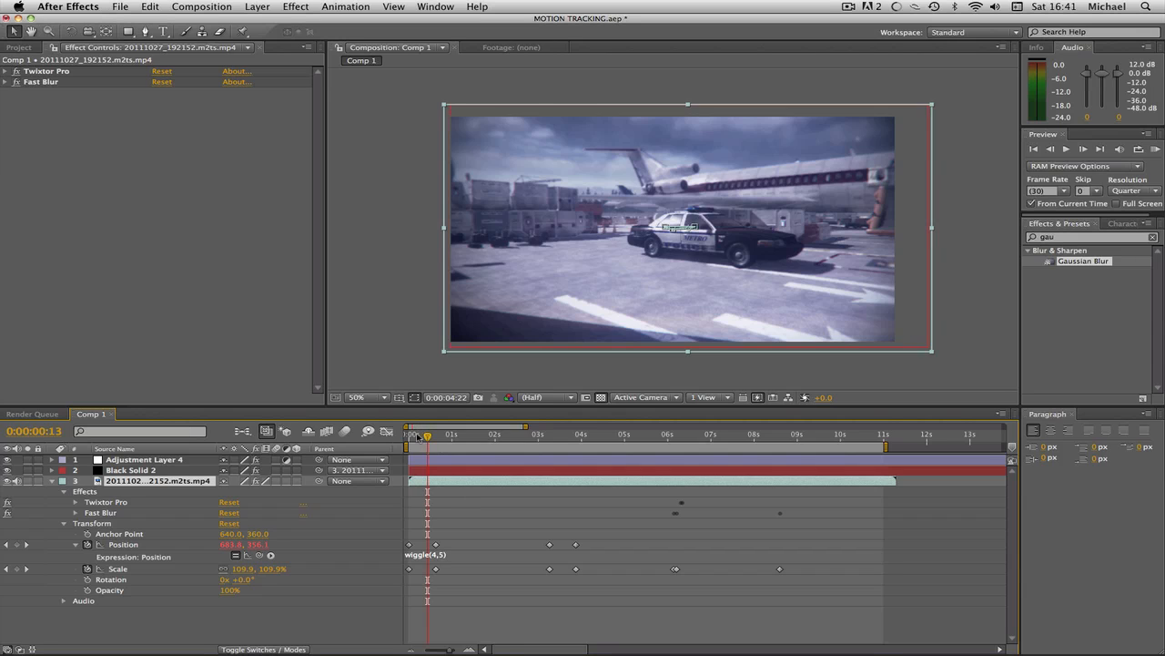
mouse_move(425, 434)
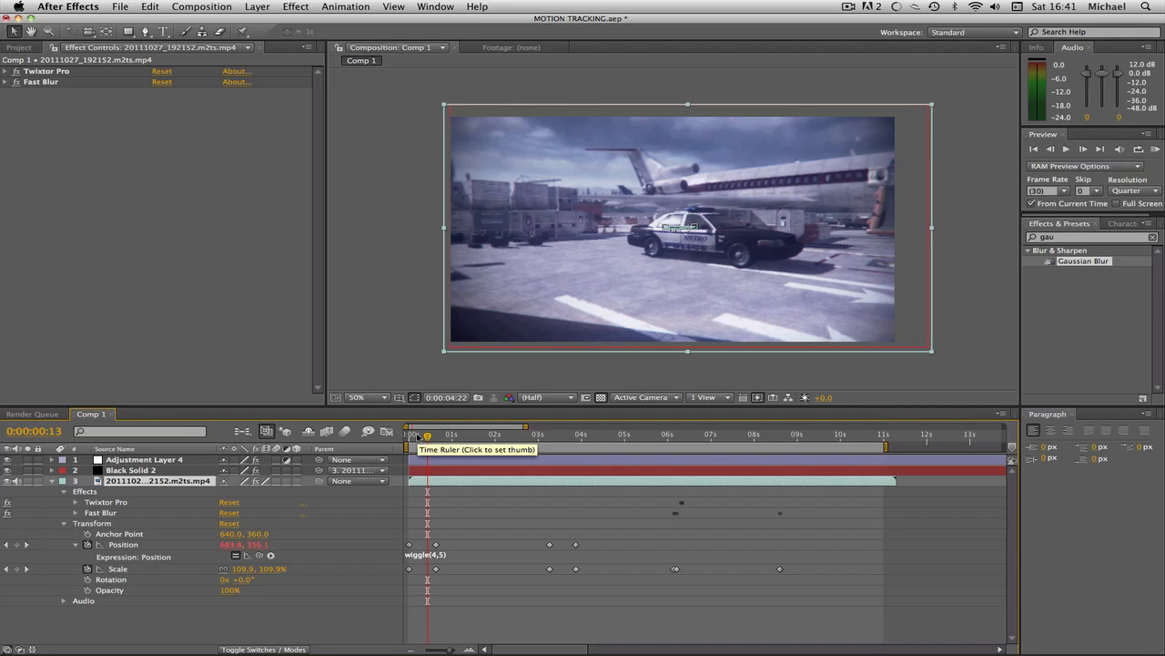
Scrub the clip's opening zoom, checking the start, two and six seconds, and play it back
drag(427, 433, 435, 433)
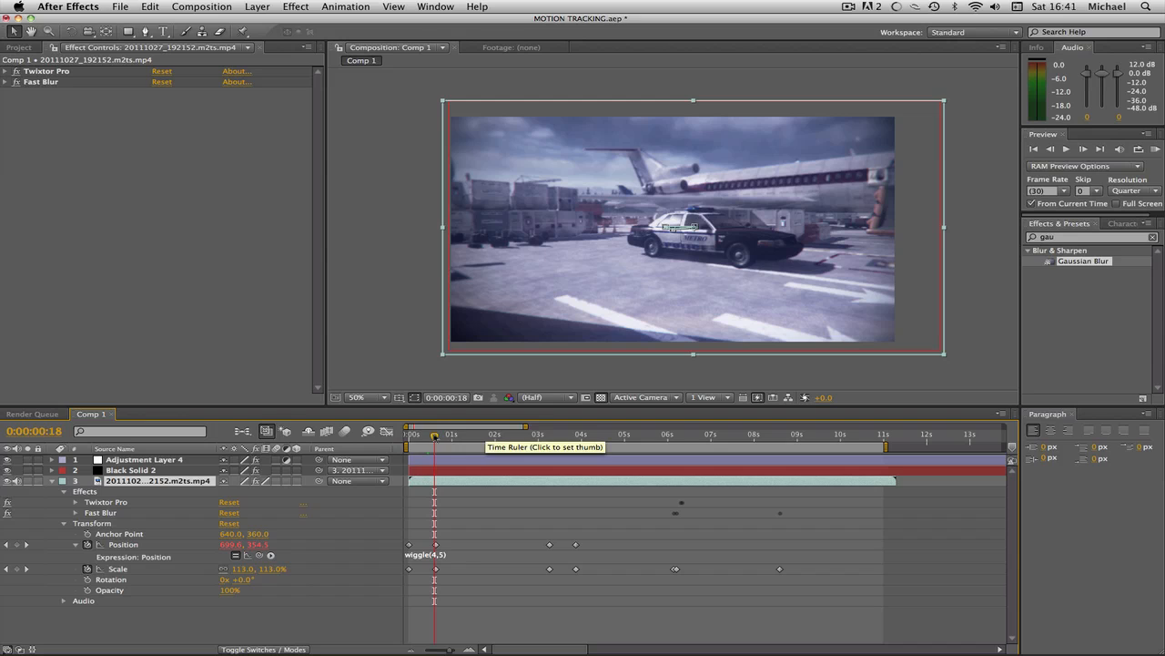
drag(436, 433, 427, 433)
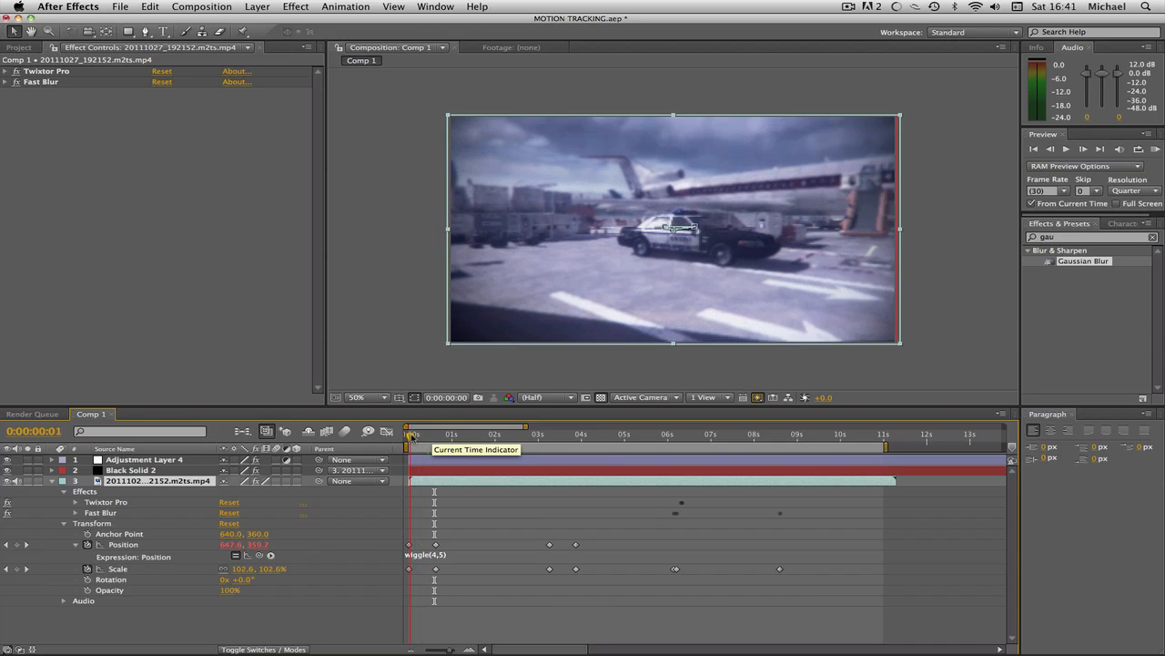
click(407, 433)
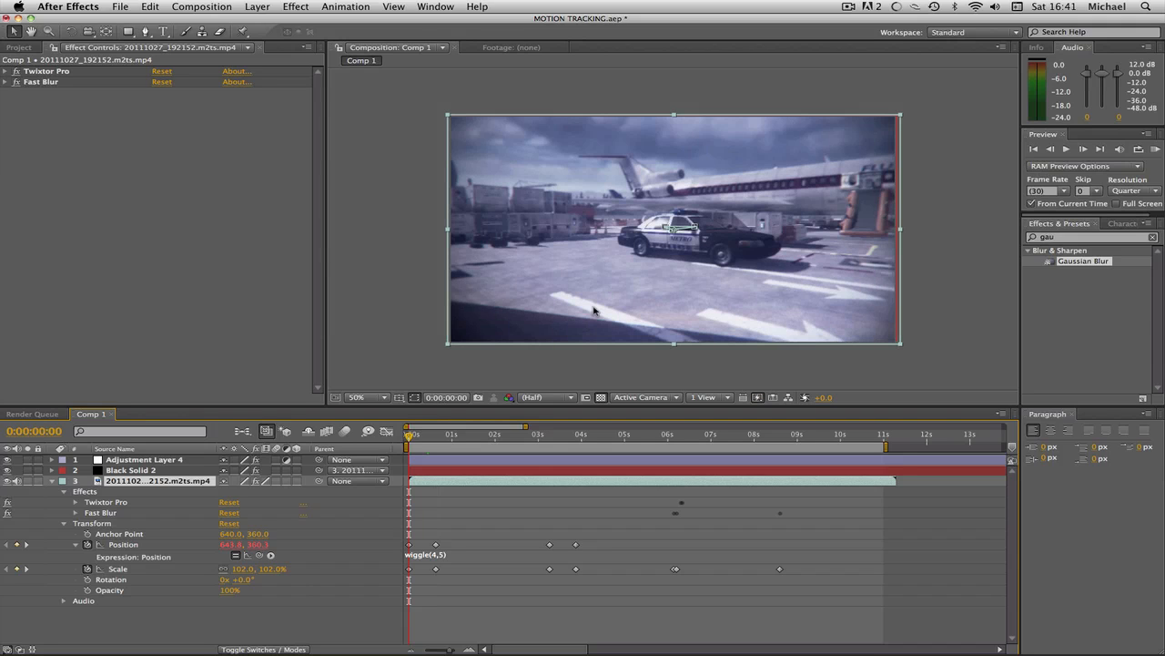
click(466, 433)
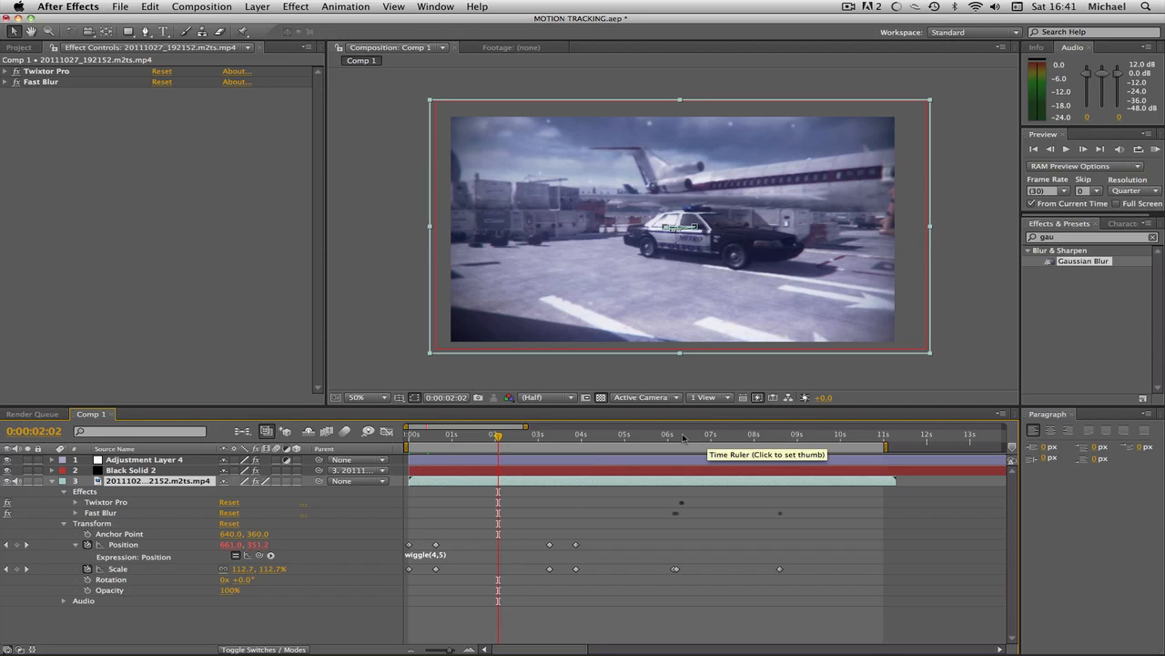
click(686, 434)
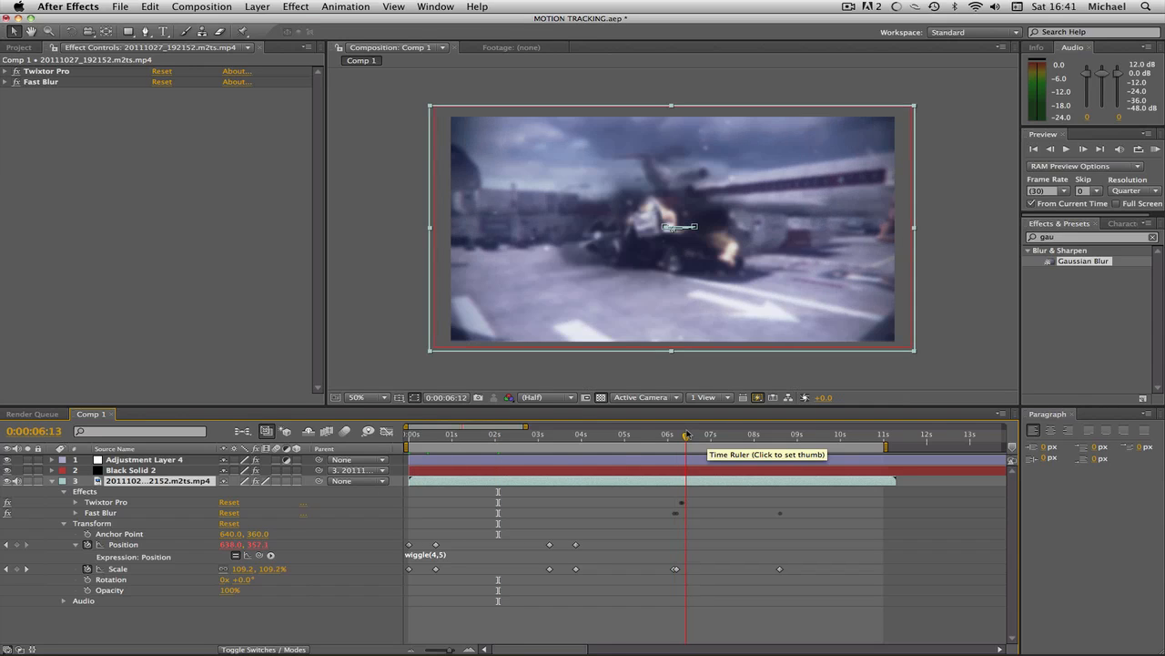
click(706, 433)
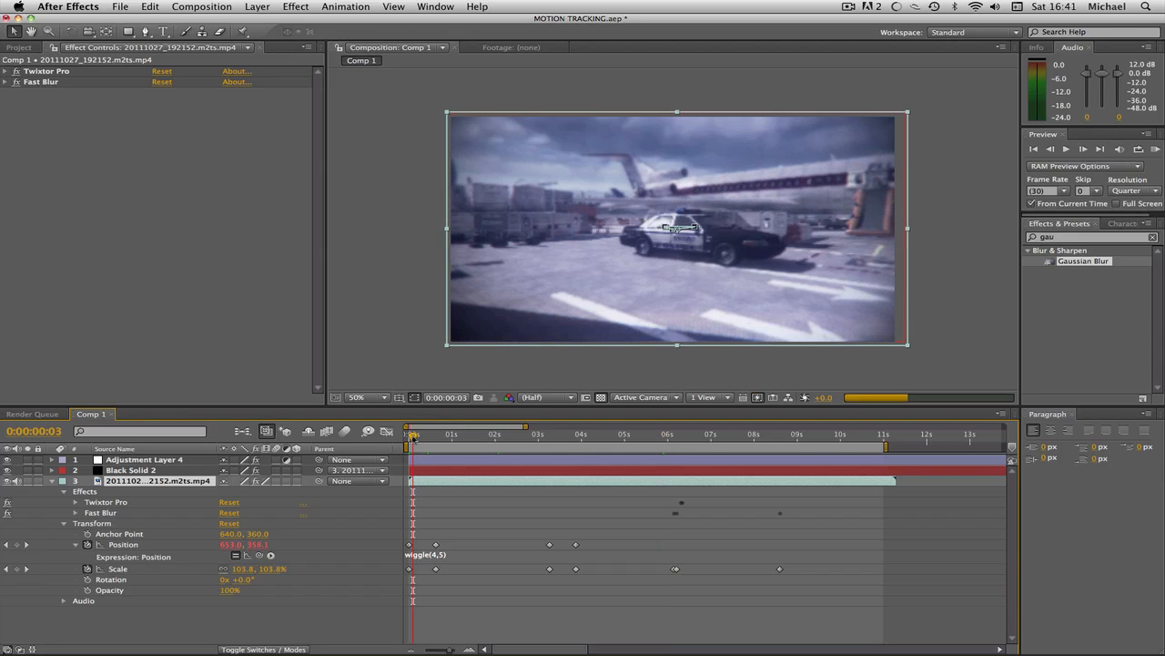
click(408, 434)
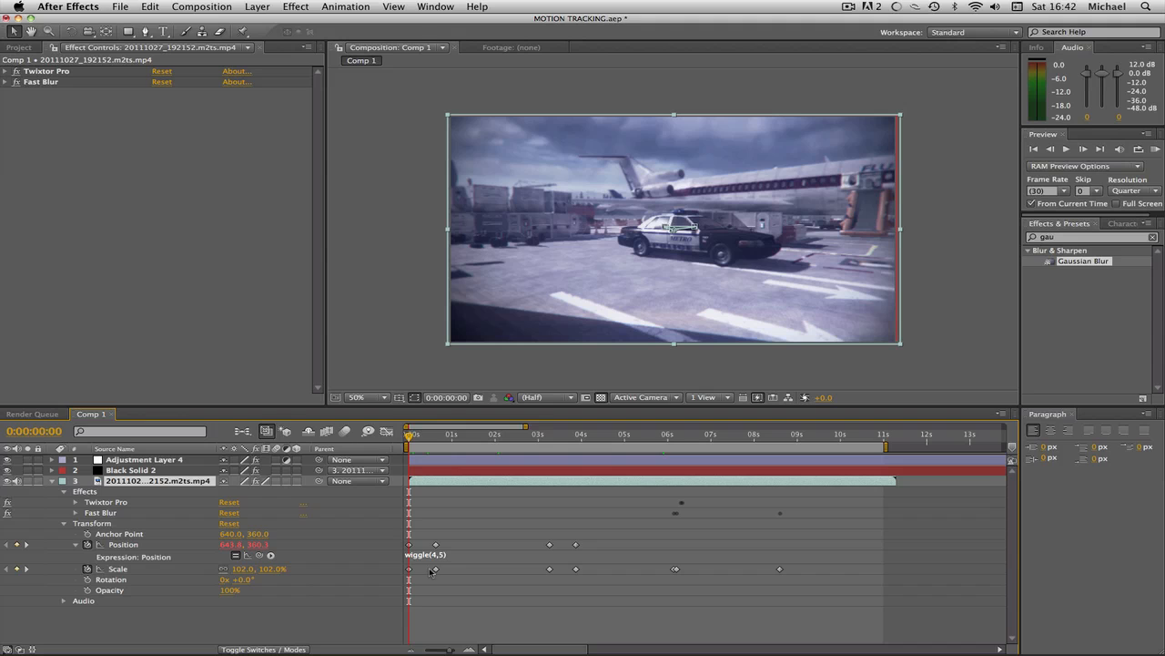
click(415, 434)
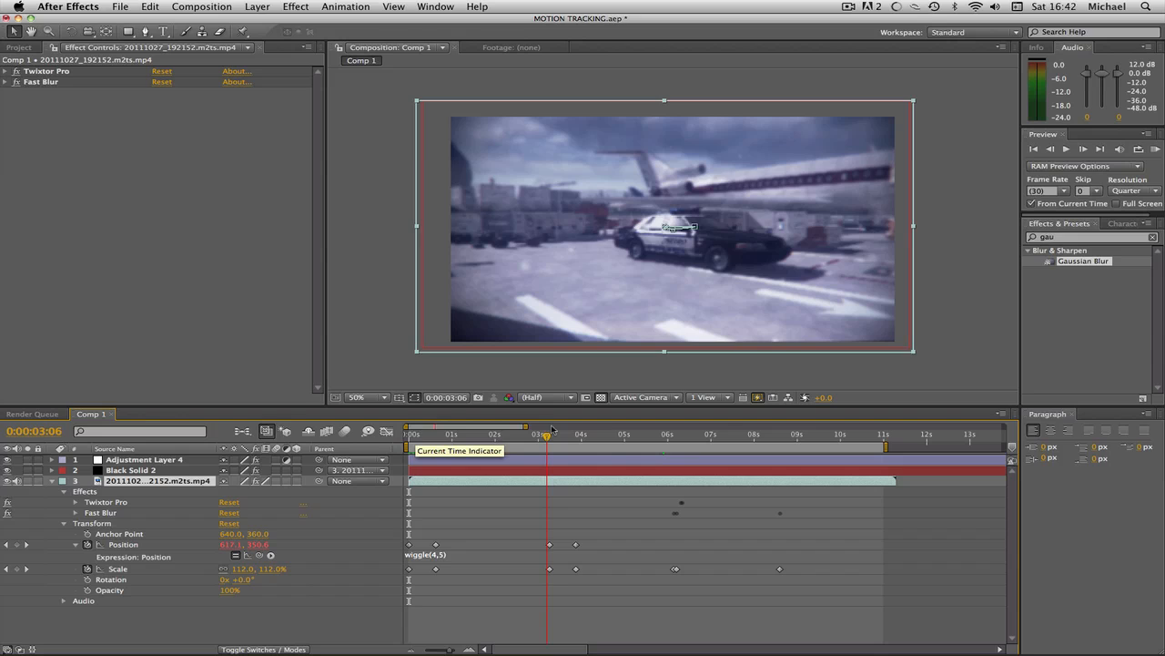
click(550, 433)
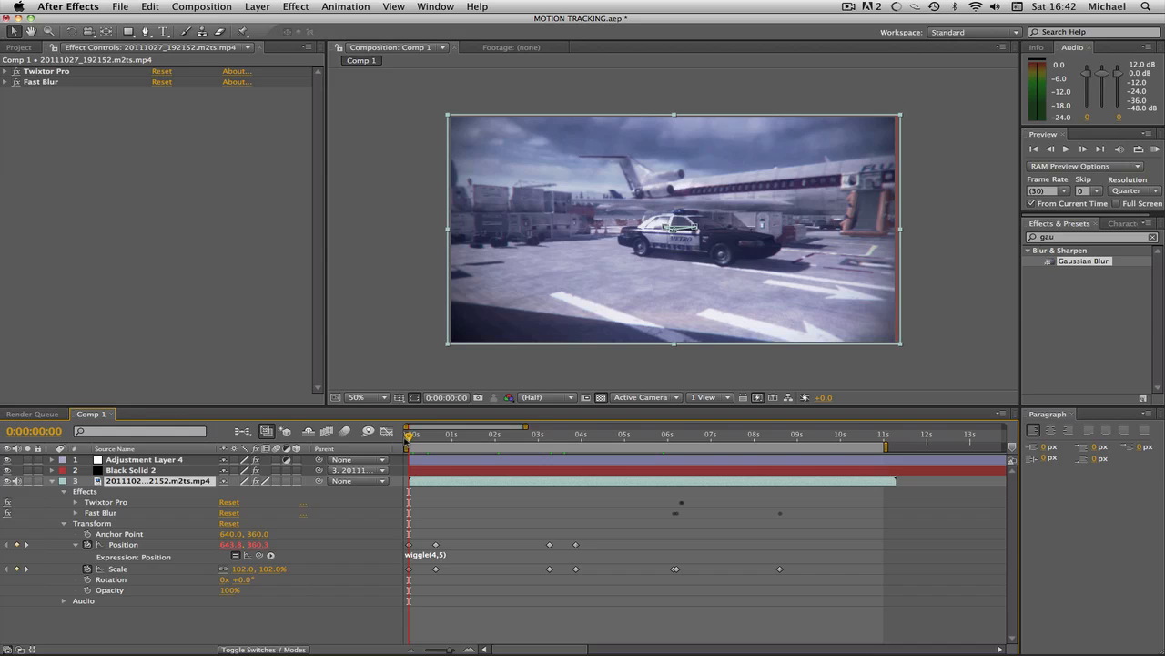
mouse_move(415, 438)
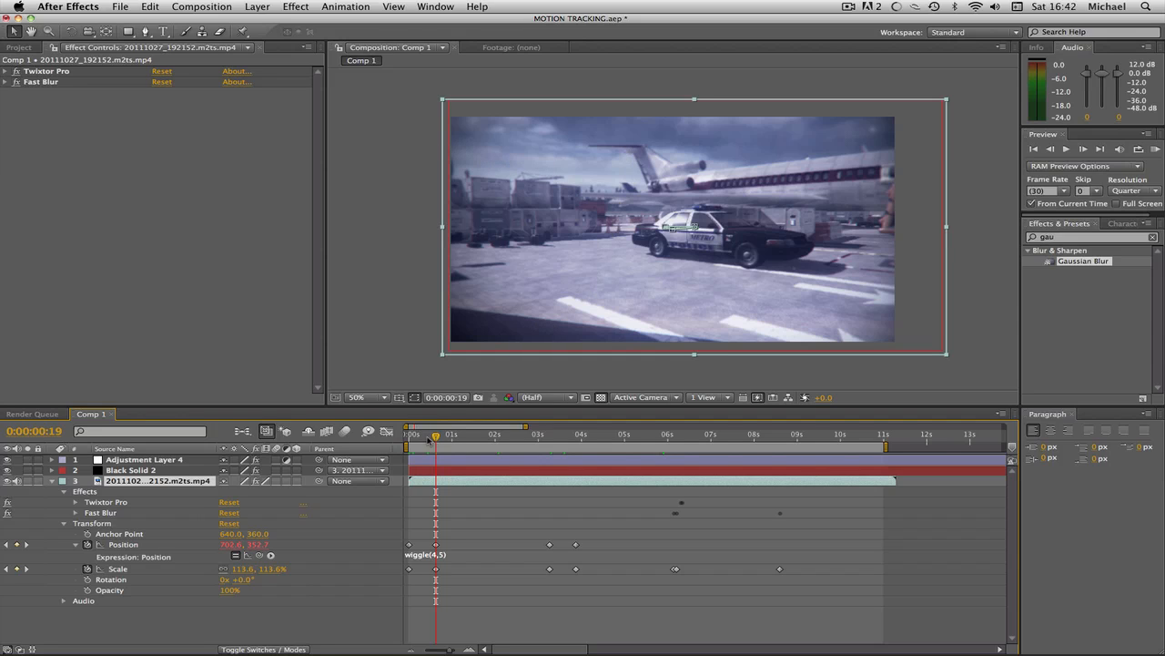
Step through the zoom keyframes near one, two and four seconds, then return near the start
click(411, 434)
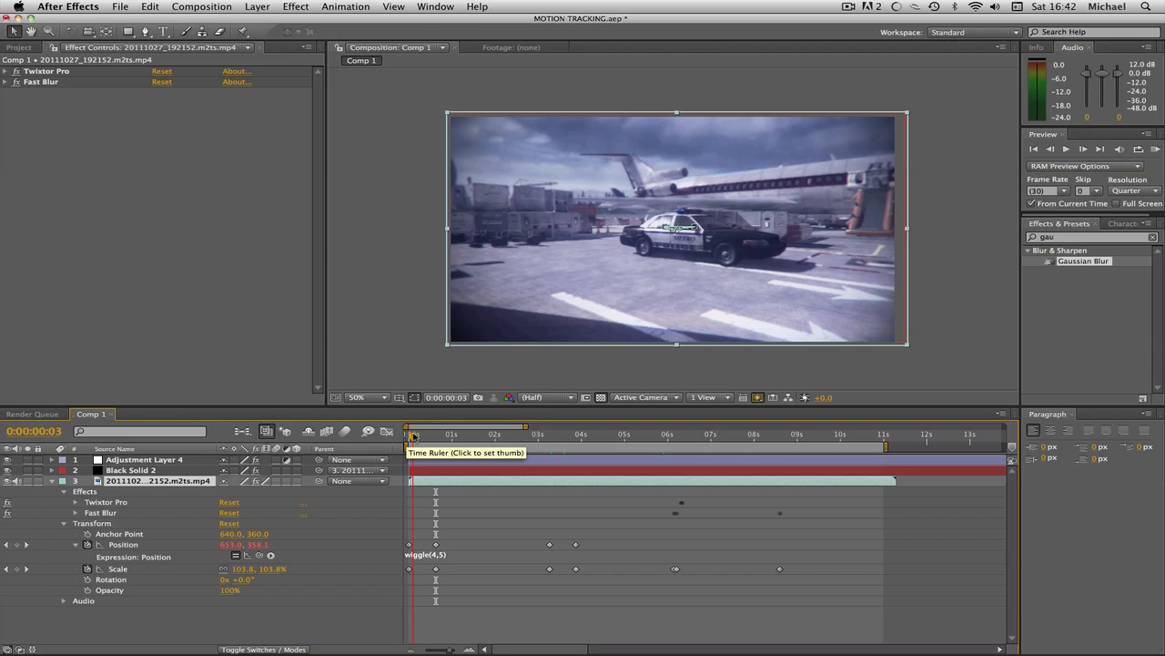
click(433, 435)
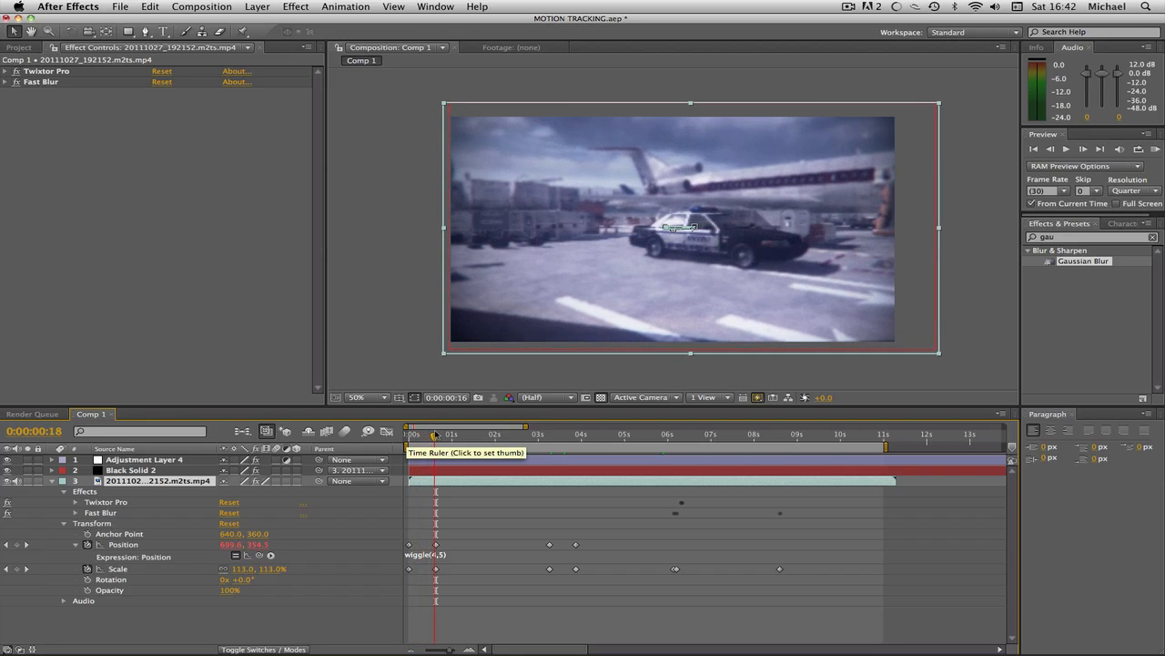
click(433, 434)
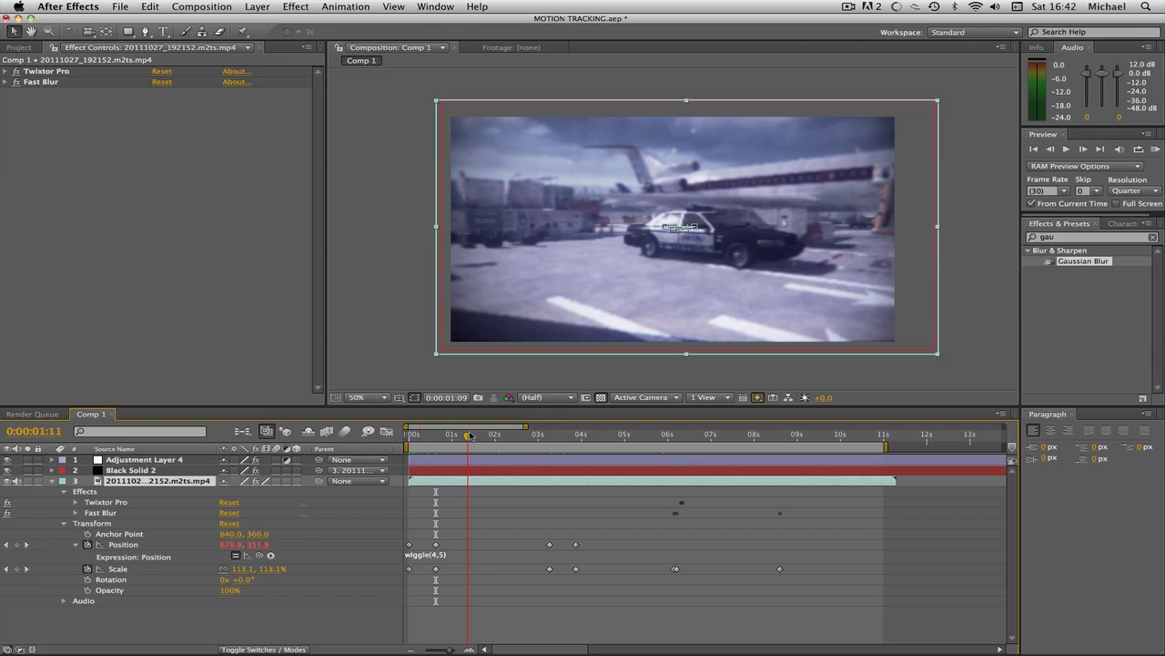
drag(469, 434, 507, 434)
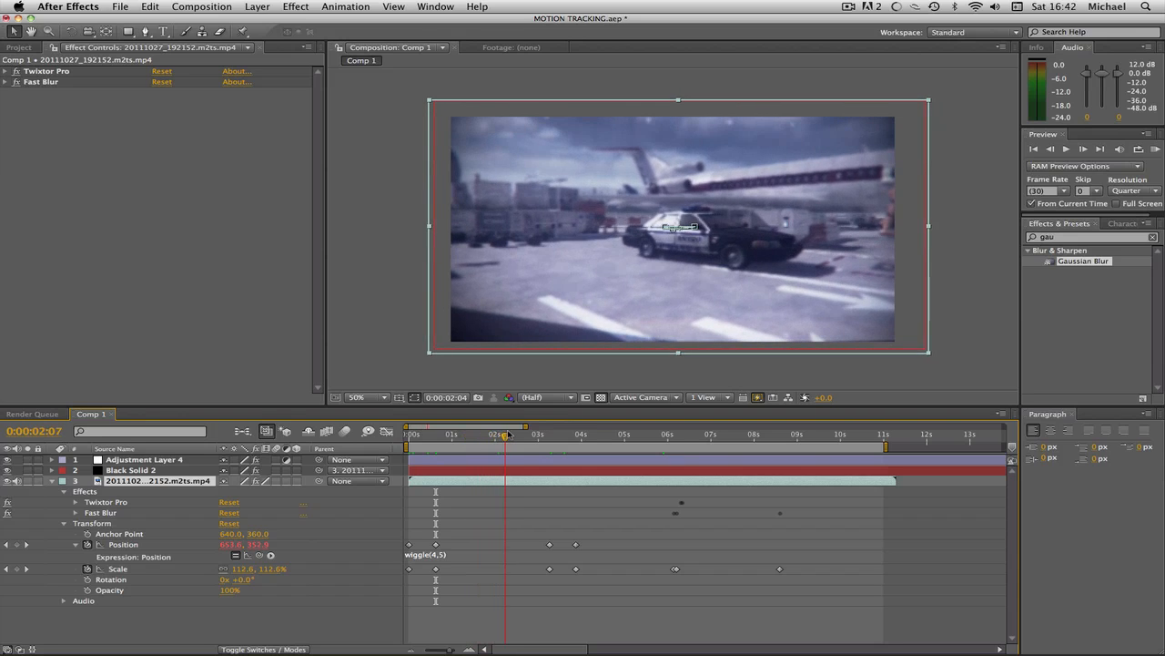
click(508, 434)
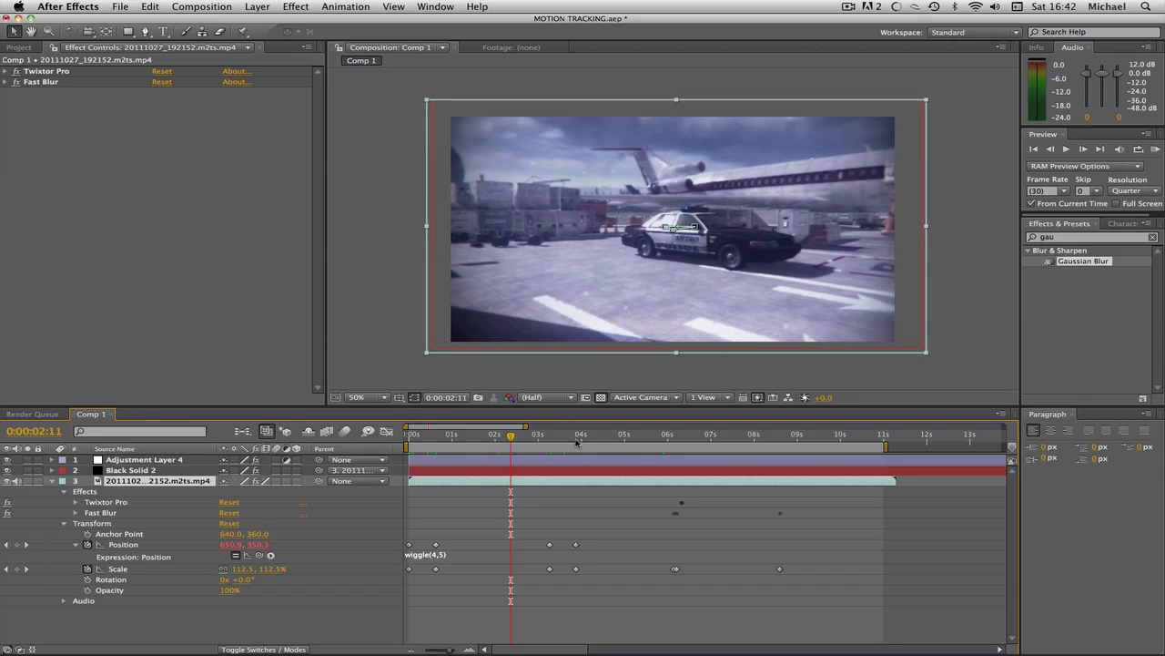
click(545, 433)
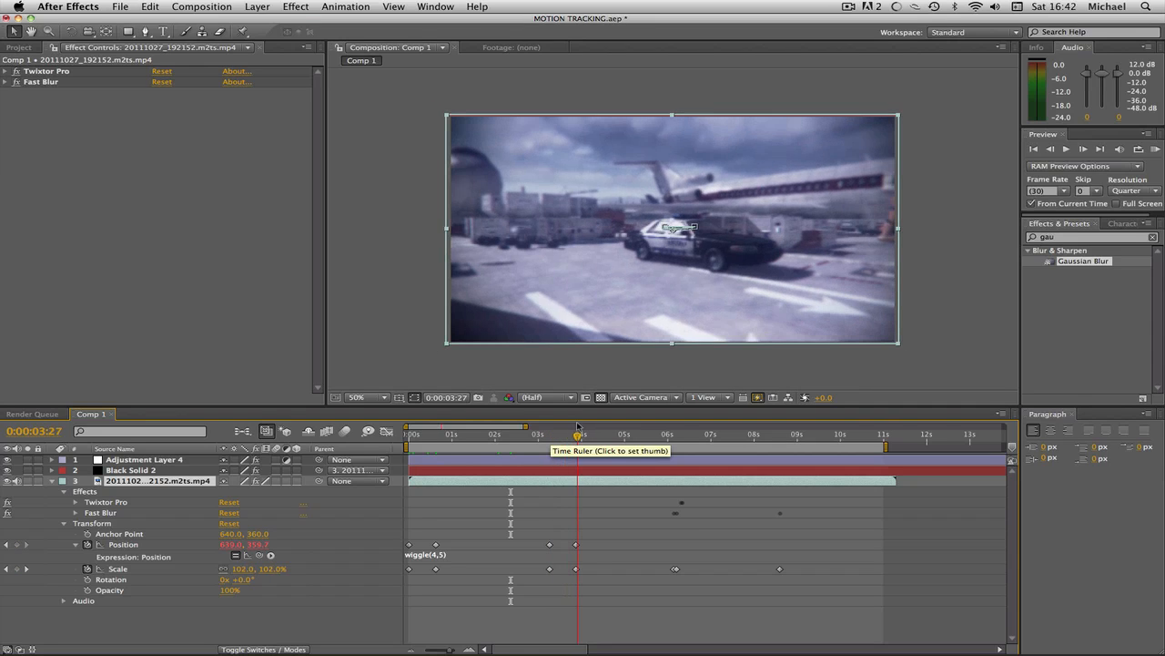
click(404, 437)
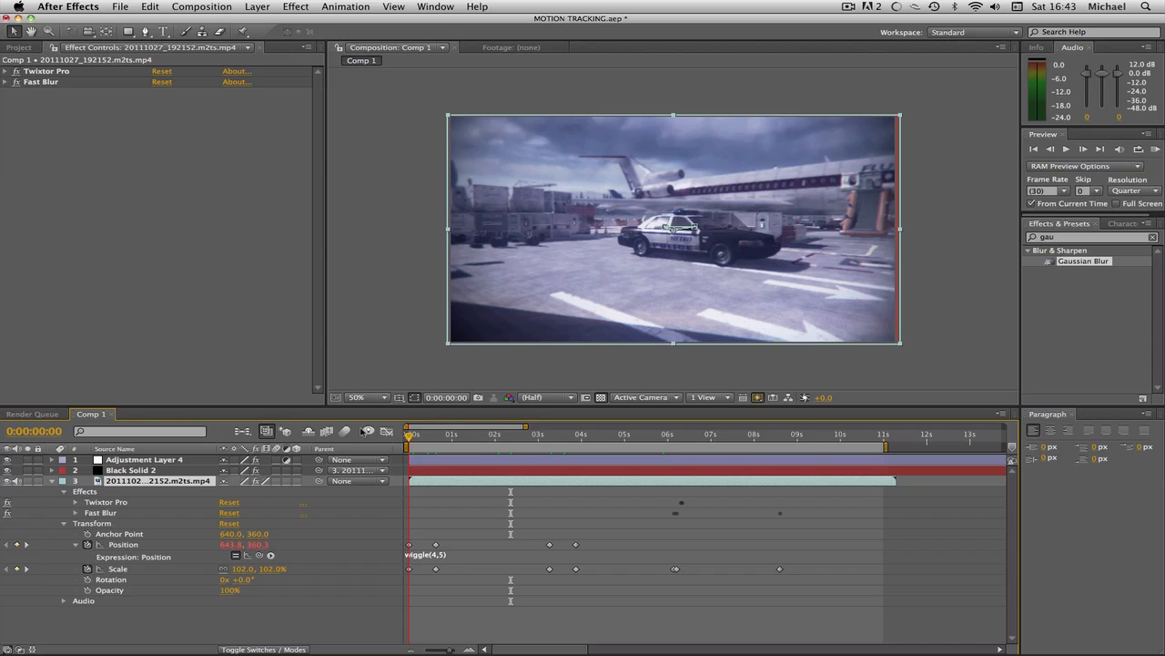
click(423, 433)
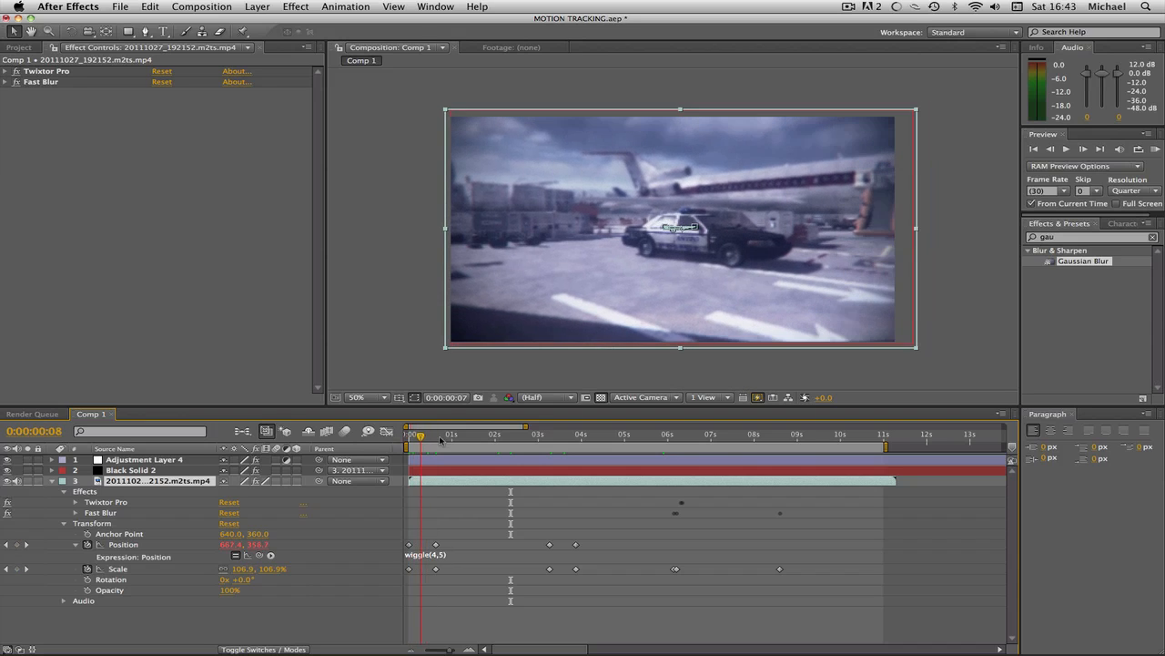
click(419, 433)
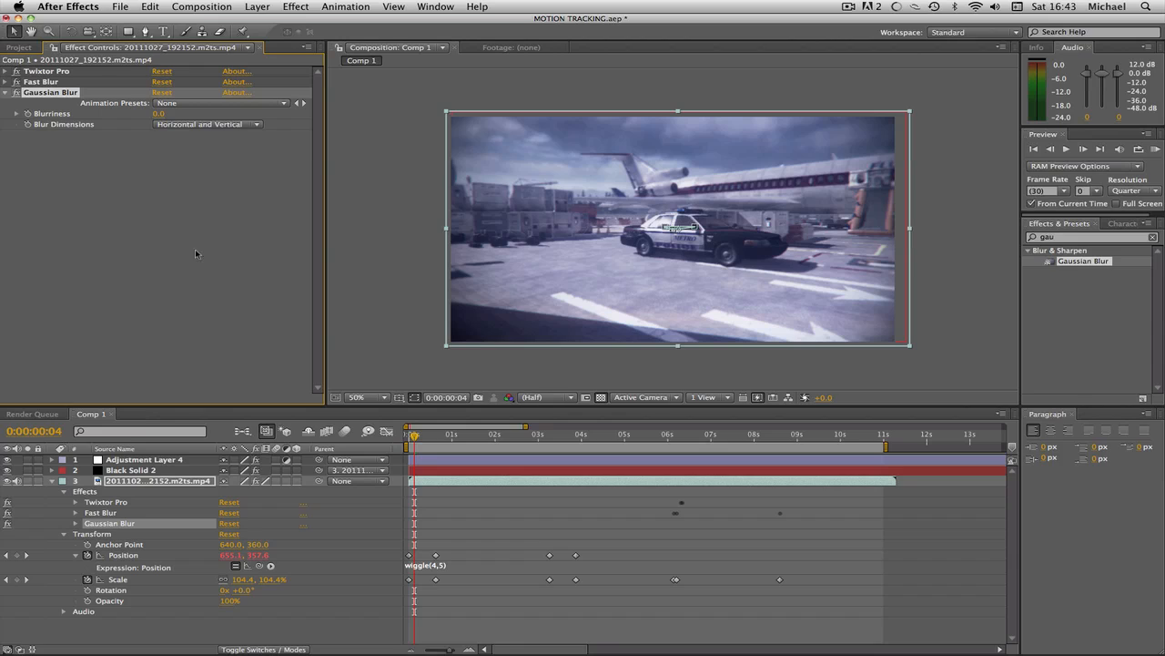
mouse_move(317, 185)
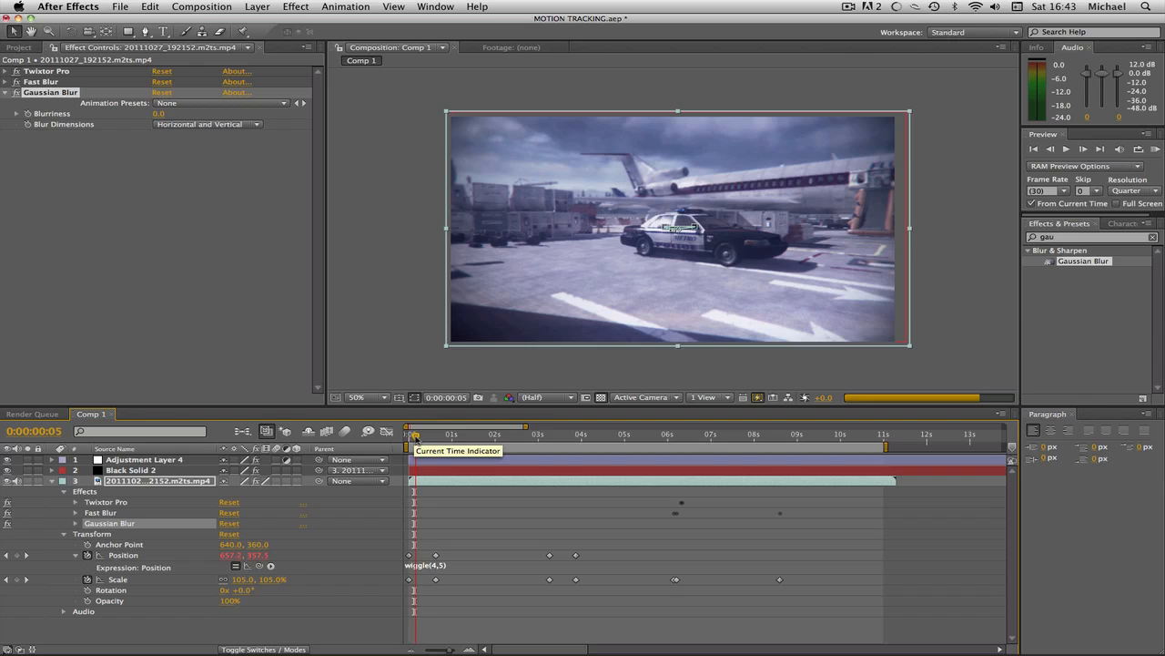
Keyframe Blurriness from 0.0 up to 5.0 near the clip start and preview the blur
drag(409, 434, 413, 434)
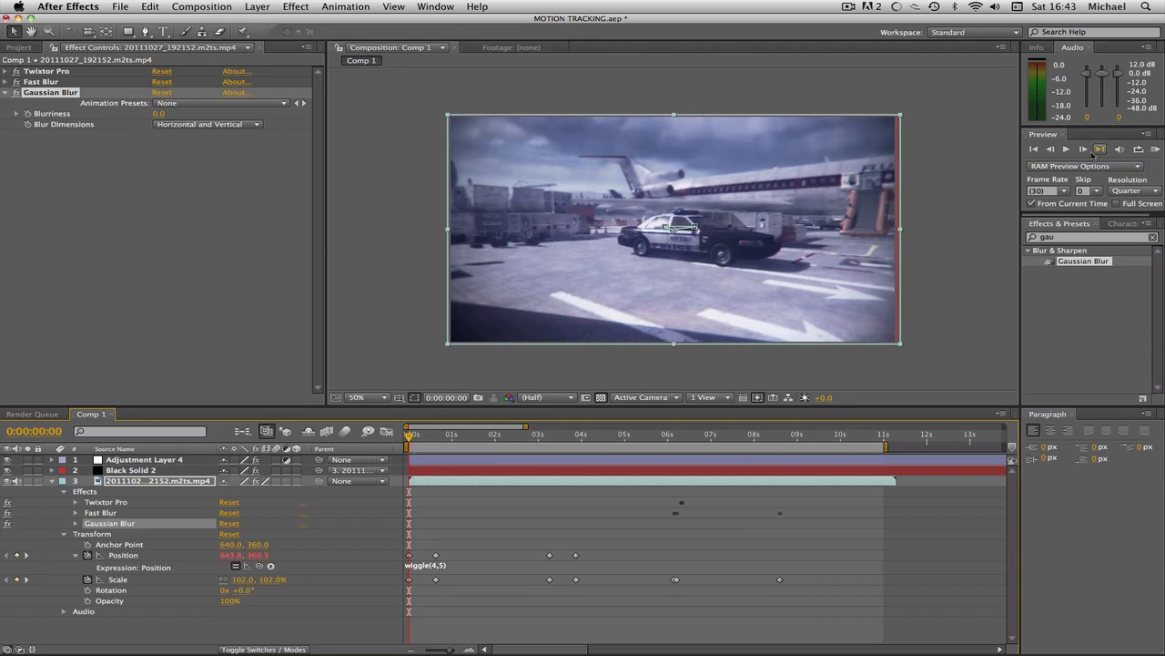
click(1067, 149)
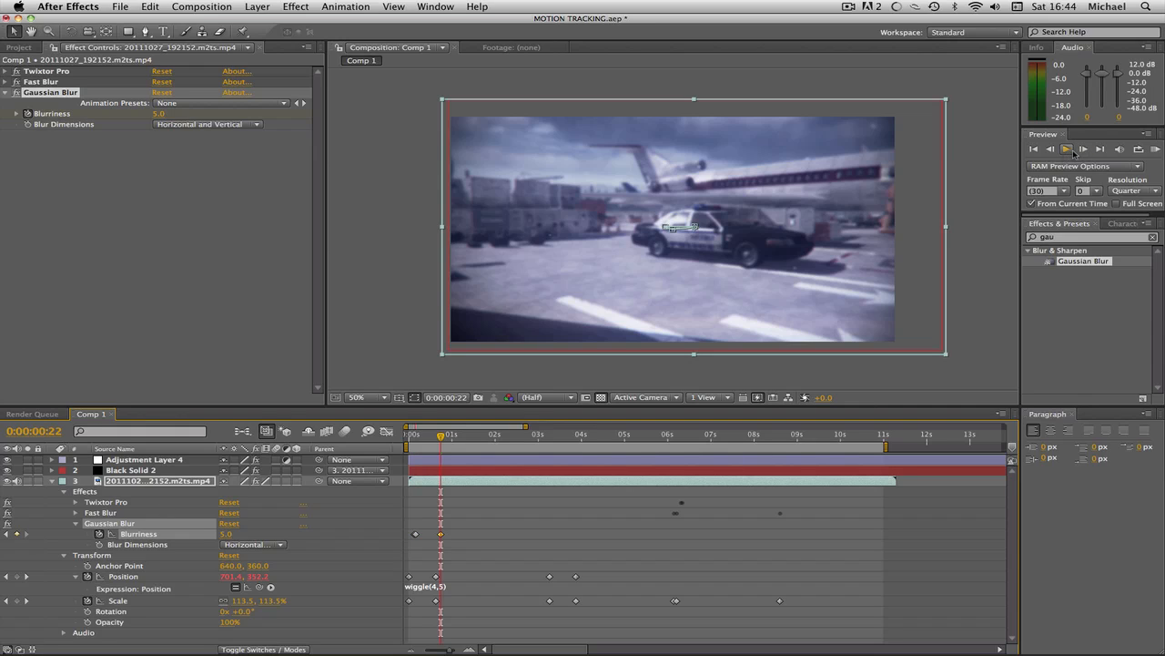
click(1069, 147)
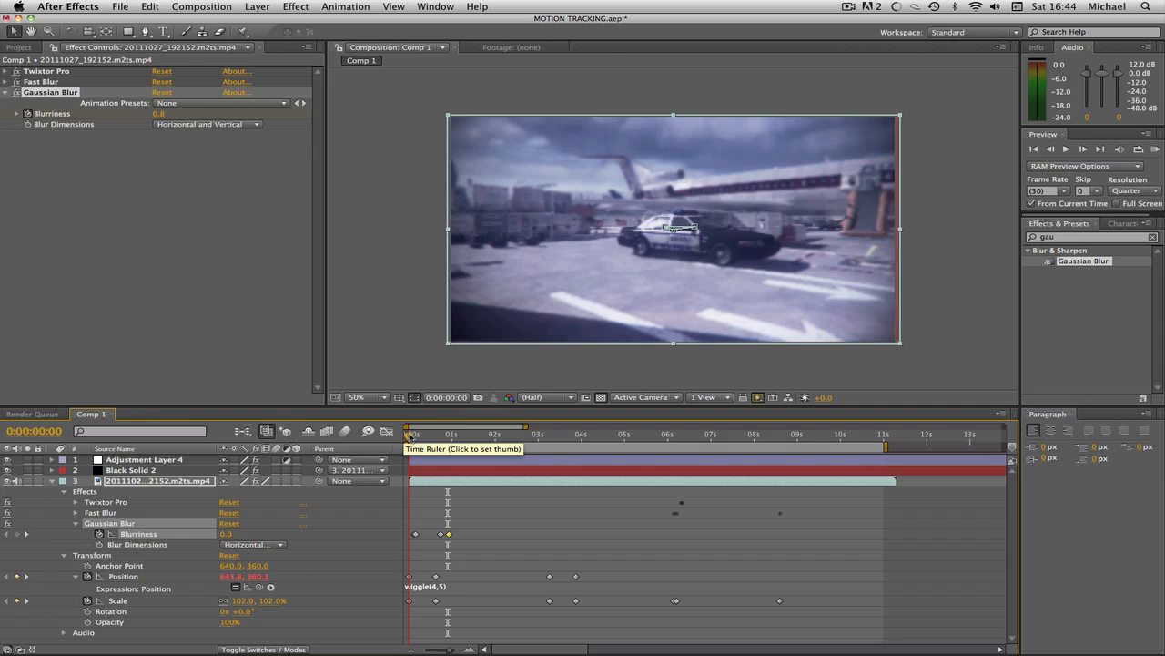
Add Blurriness keyframes past three seconds so the blur ramps back to 0 around 4s
click(421, 433)
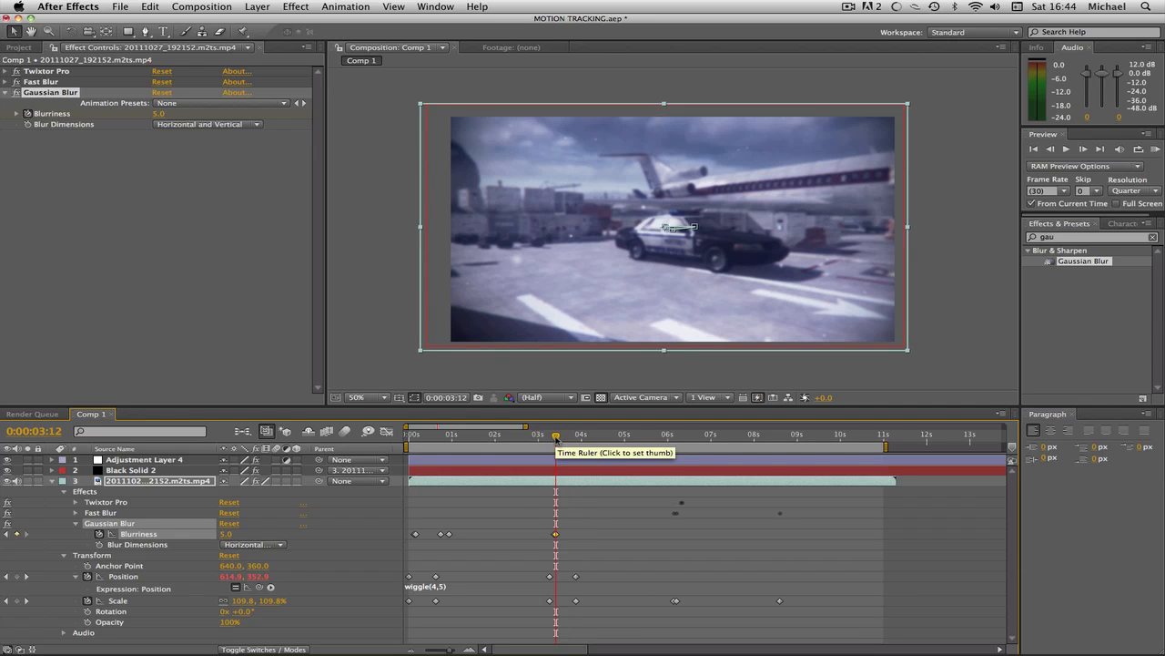
click(578, 434)
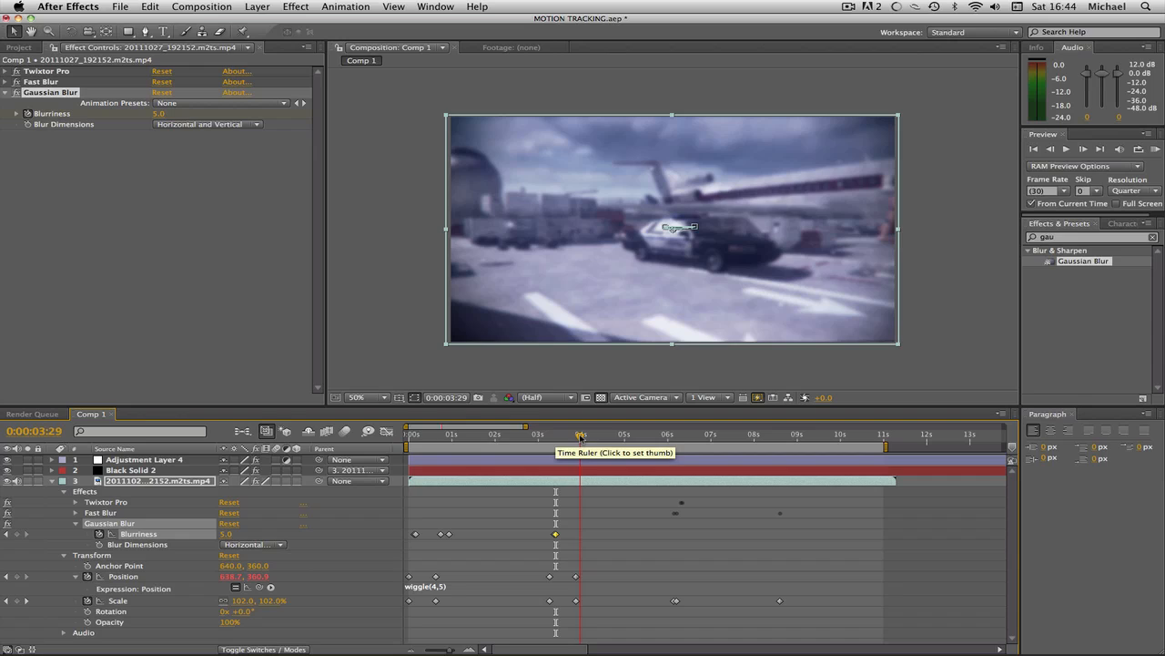
click(580, 433)
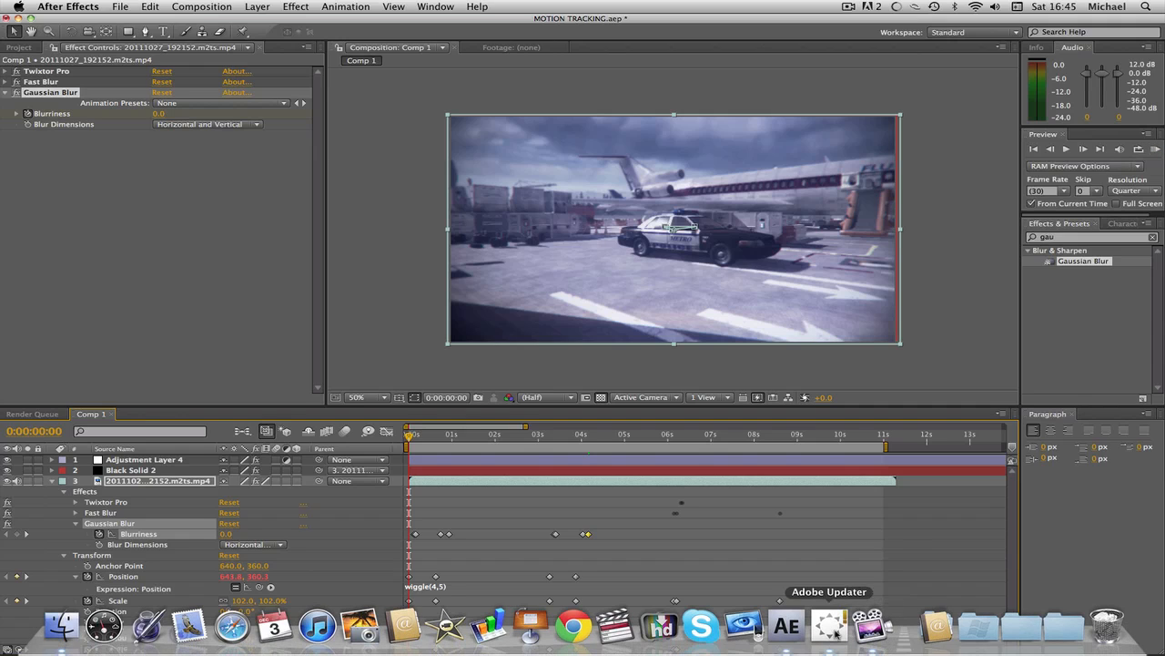
mouse_move(770, 624)
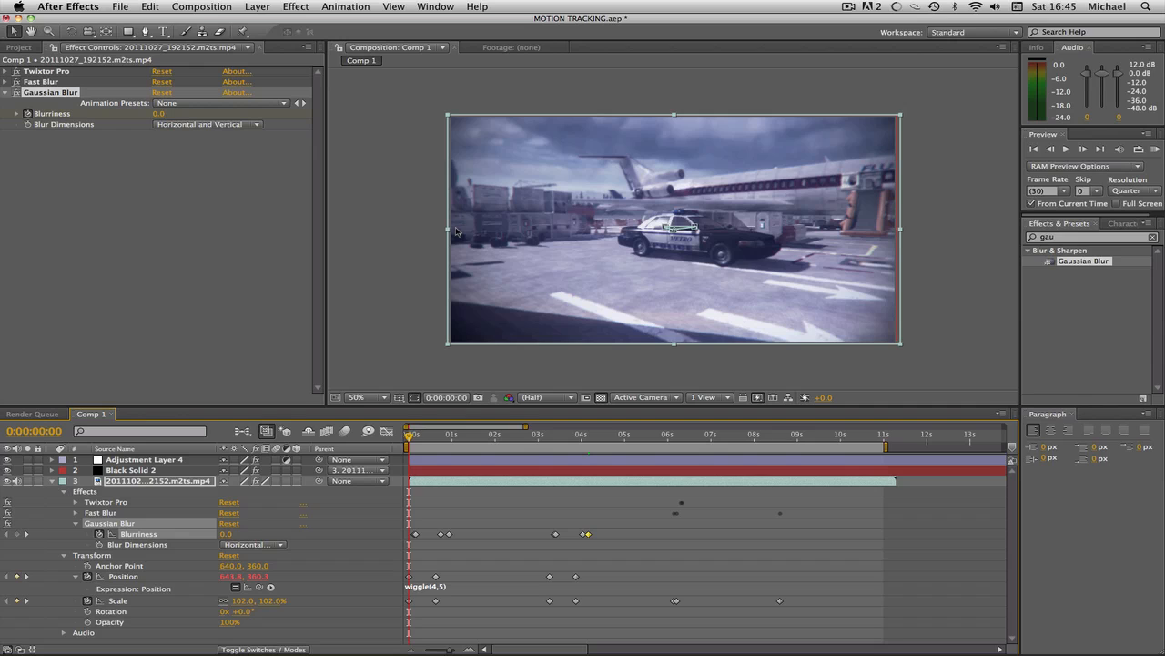
mouse_move(648, 176)
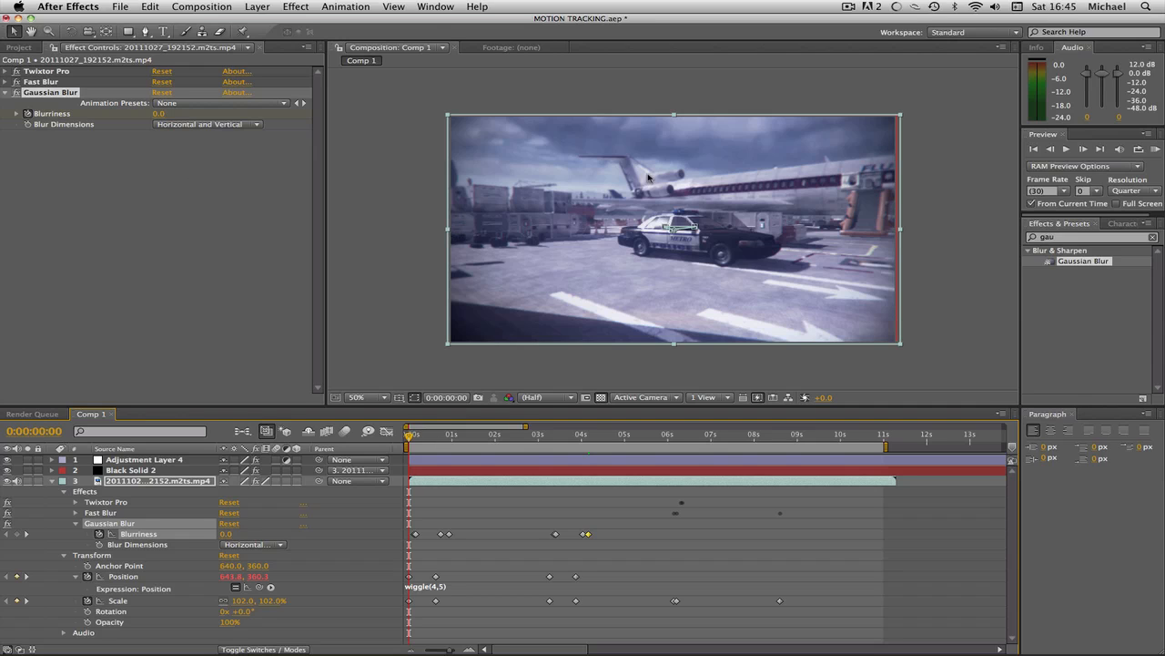
Apply Effect > Digieffects > DE_Artifact to the police-car footage layer
click(295, 7)
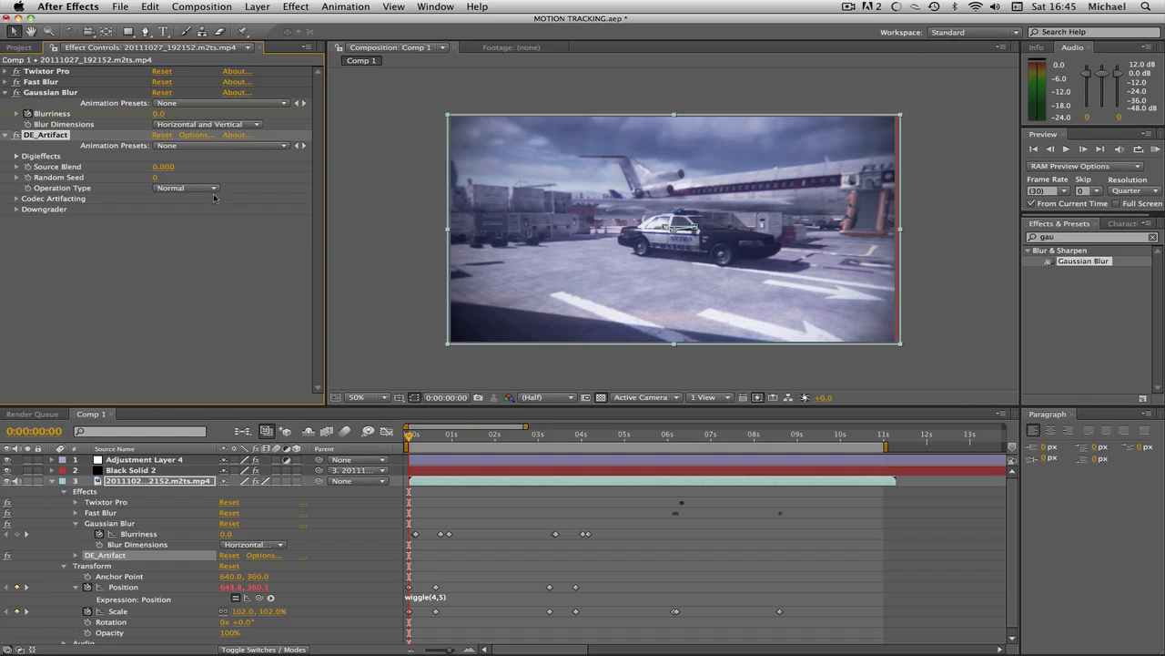
Switch DE_Artifact to Shifter and set Codec Artifacting to 15, 8, 15, 8
click(219, 144)
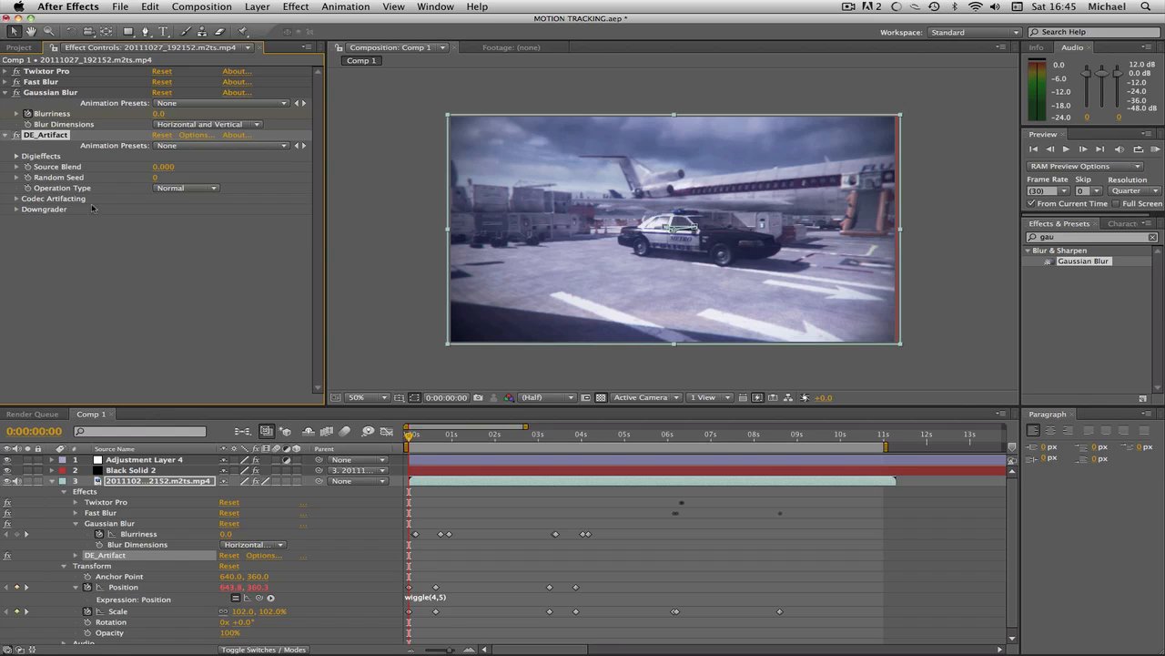
click(185, 188)
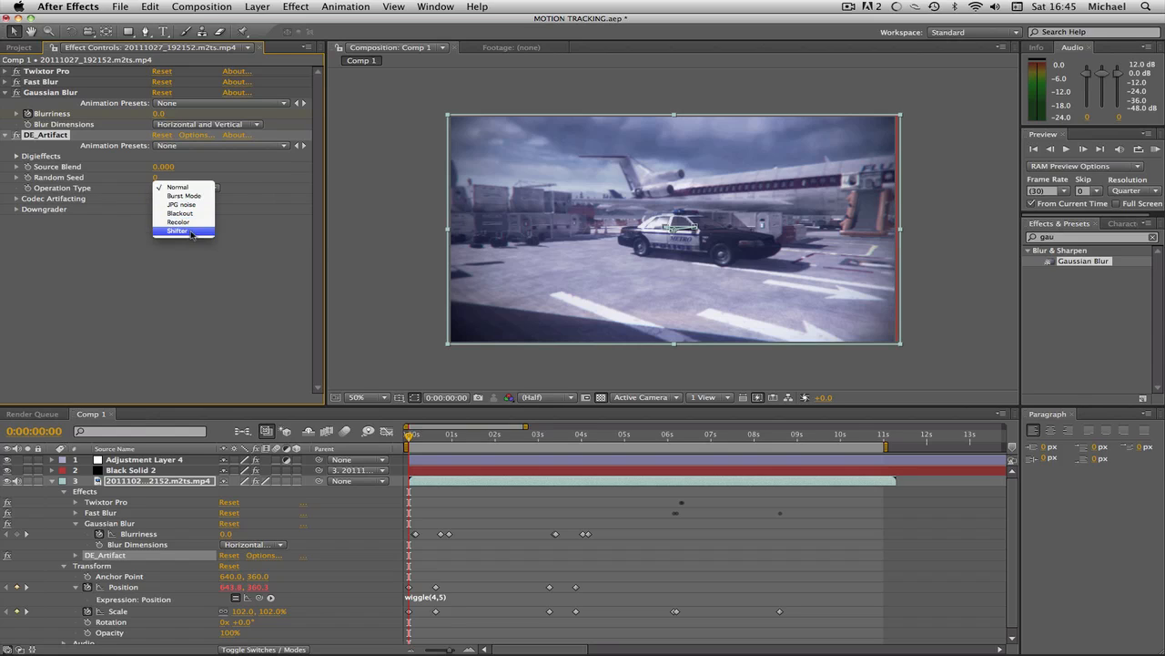
click(178, 230)
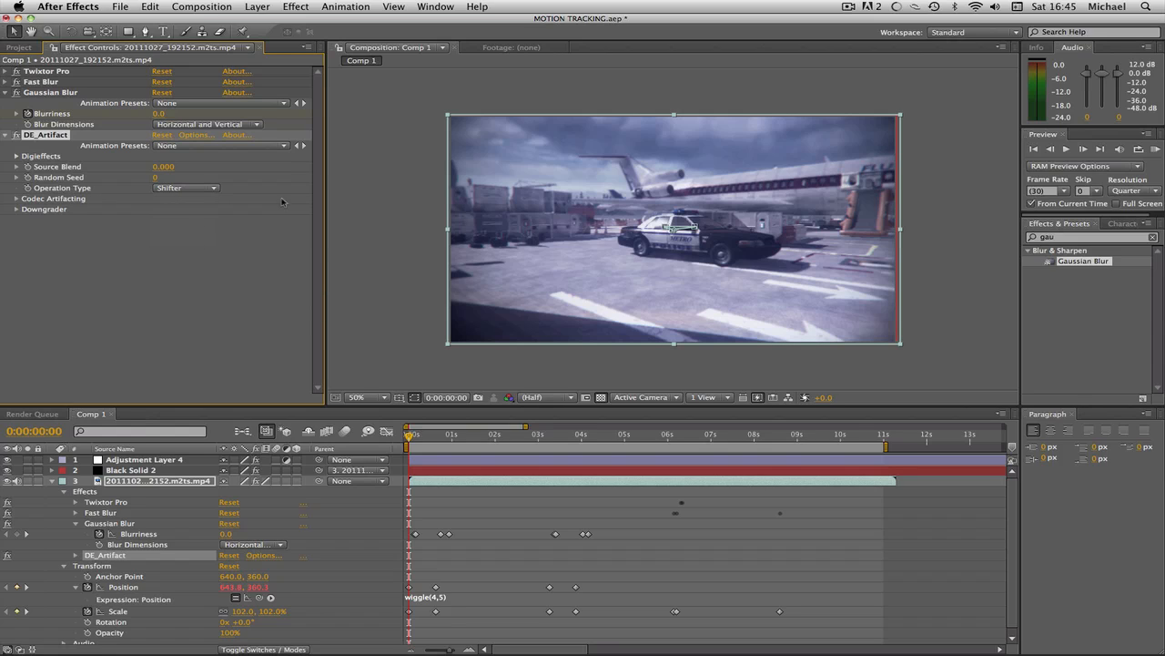
click(13, 199)
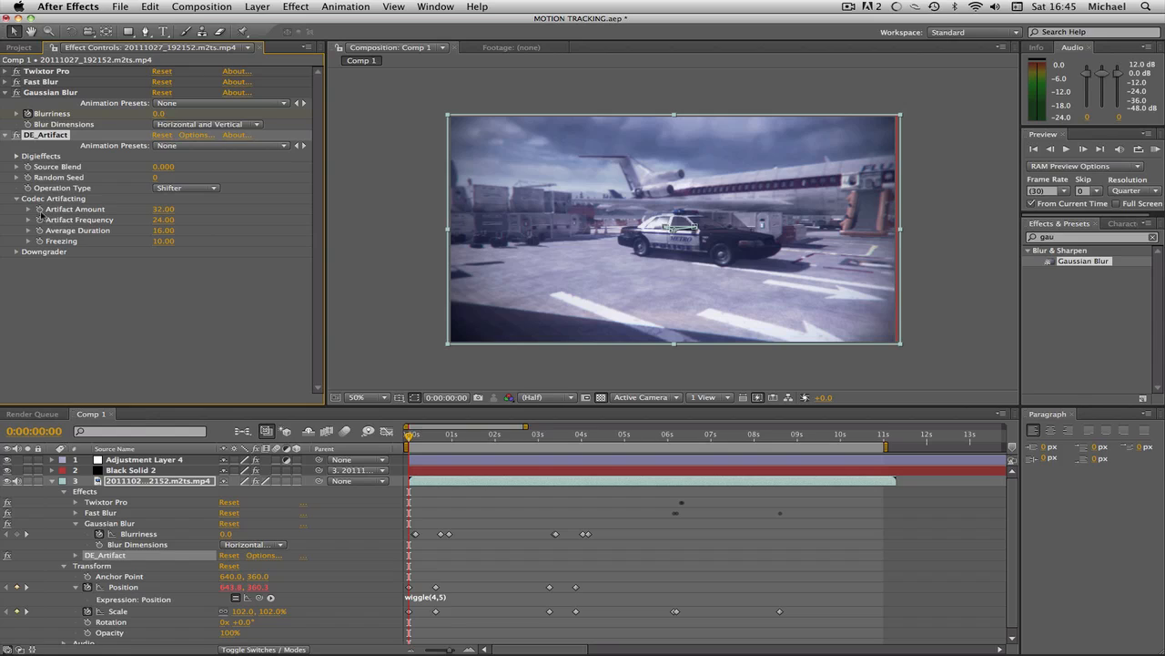
click(162, 208)
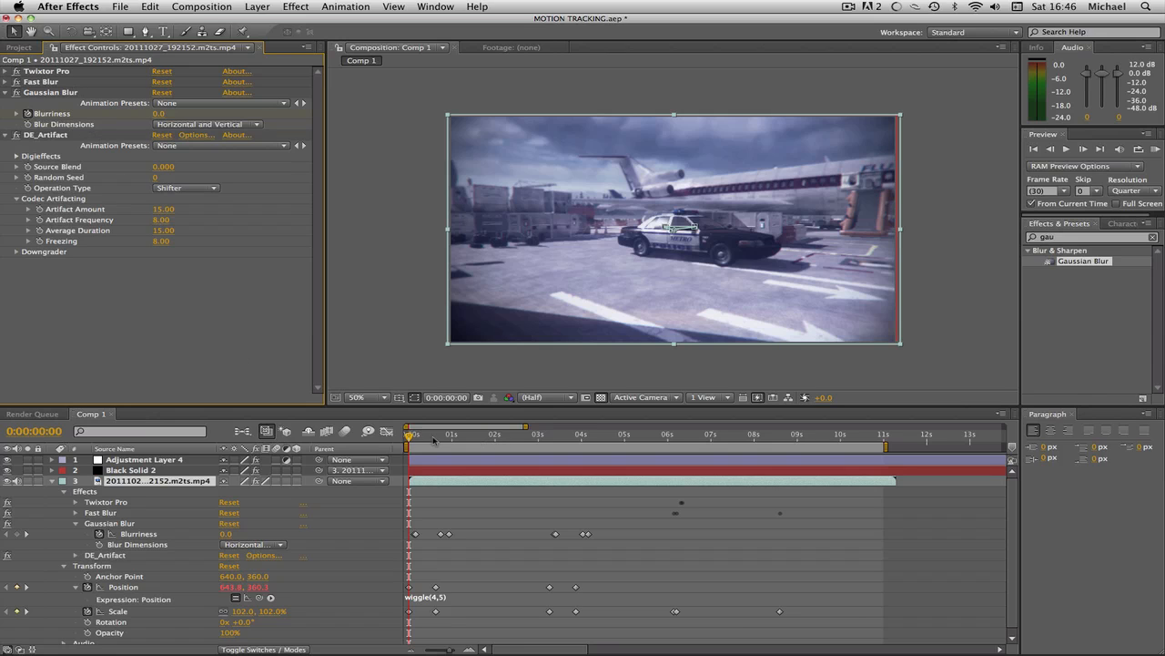
click(434, 434)
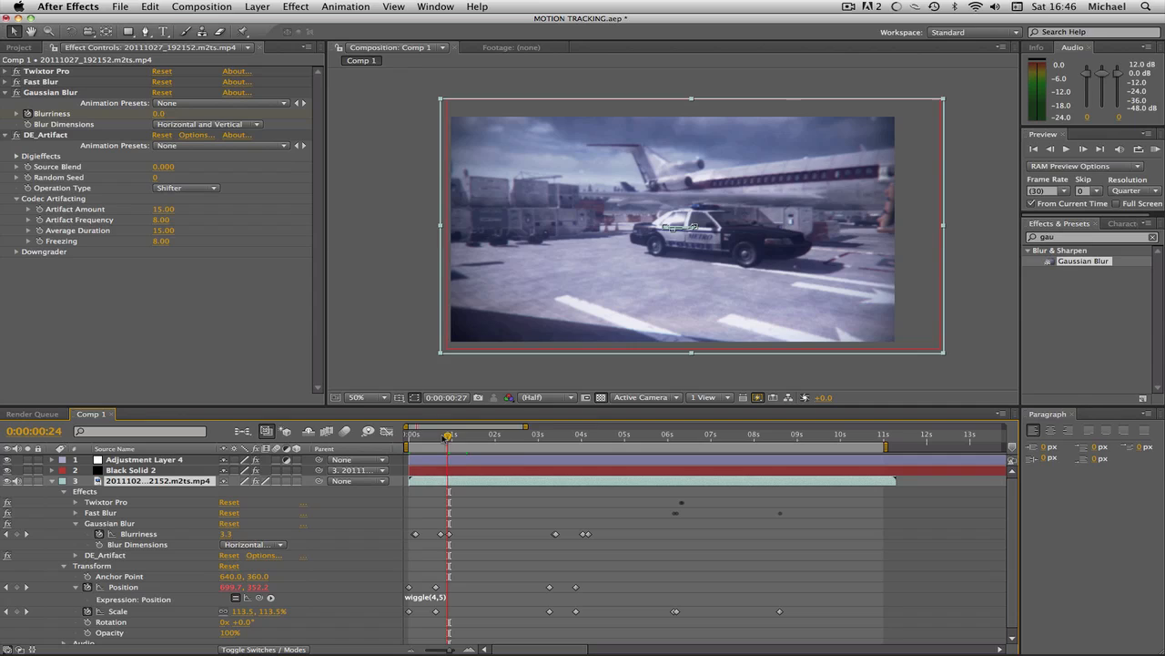
Keyframe Artifact Amount, Frequency, Duration and Freezing, entering 10, 5, 10, 5 around six seconds
click(410, 434)
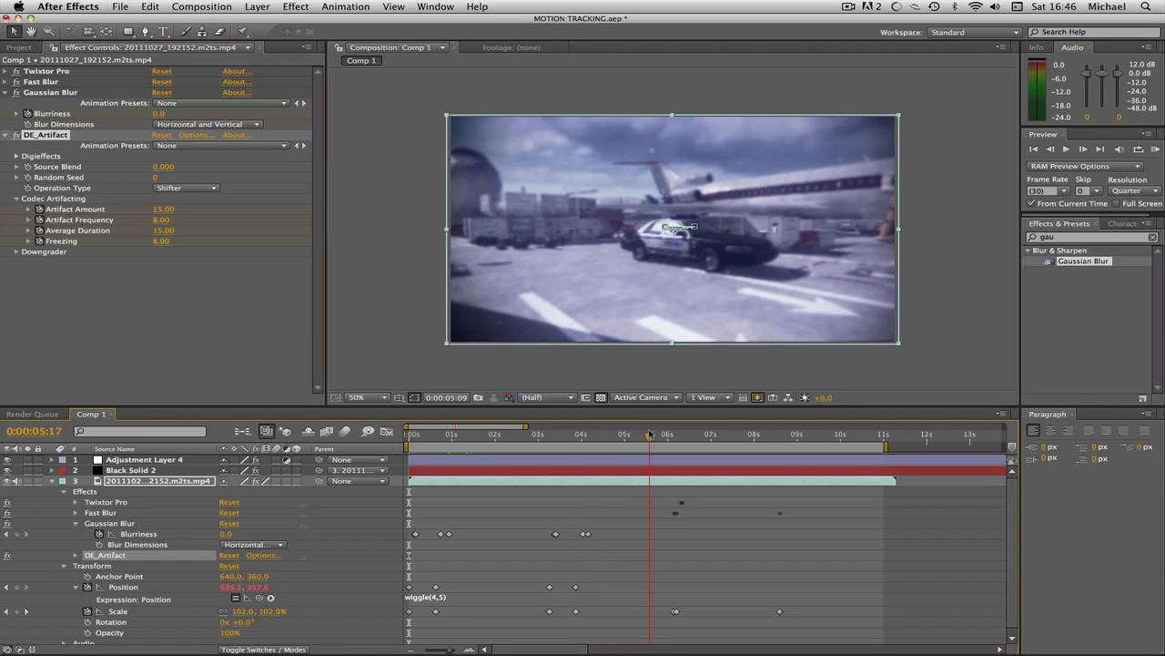
click(674, 433)
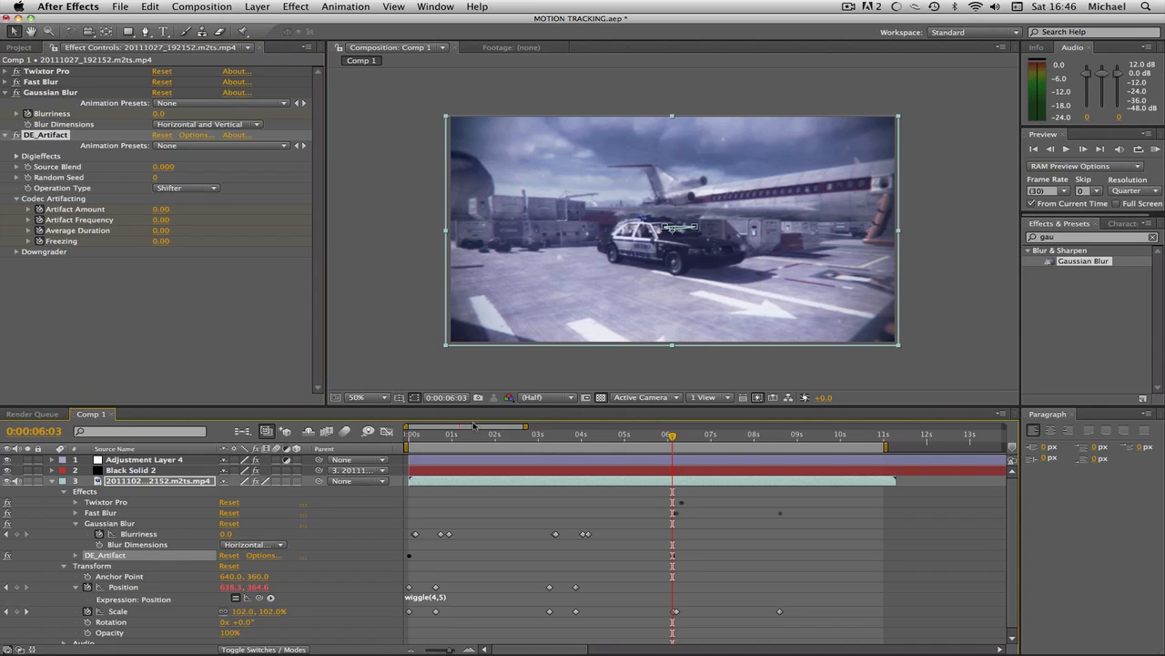
click(464, 434)
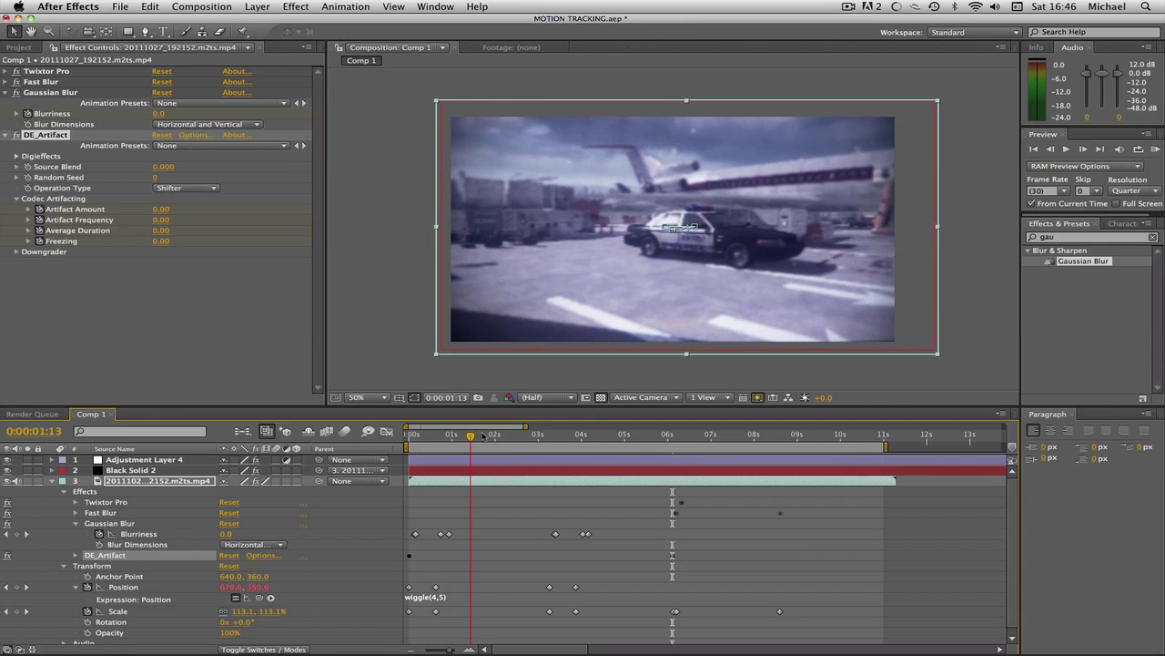
click(618, 434)
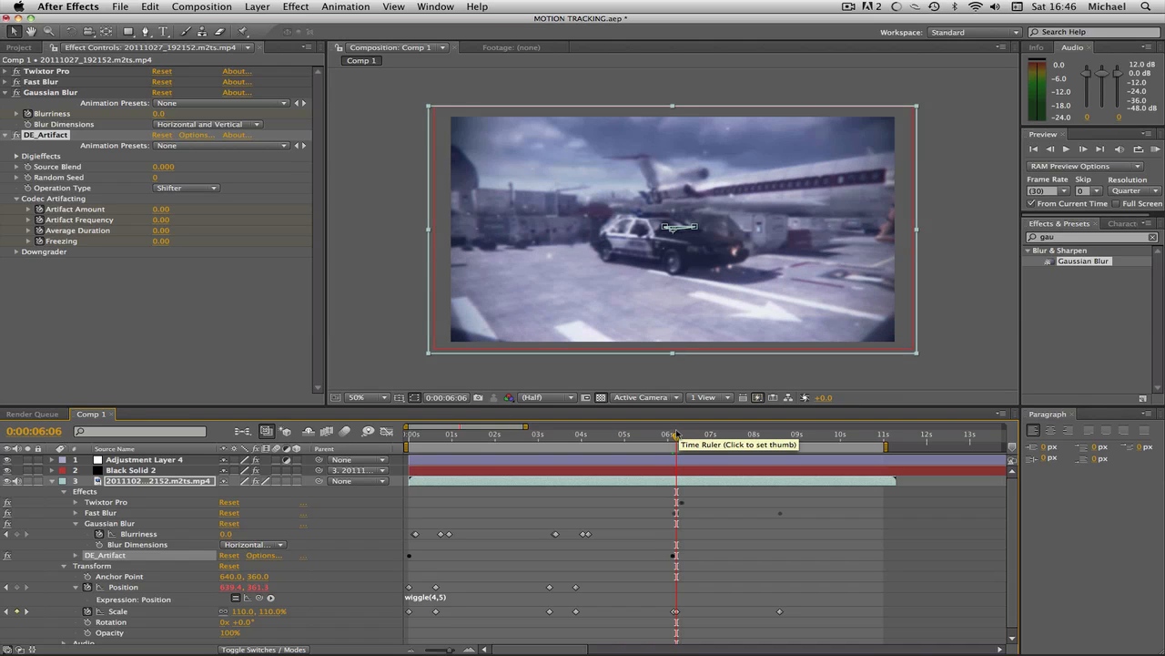
click(162, 209)
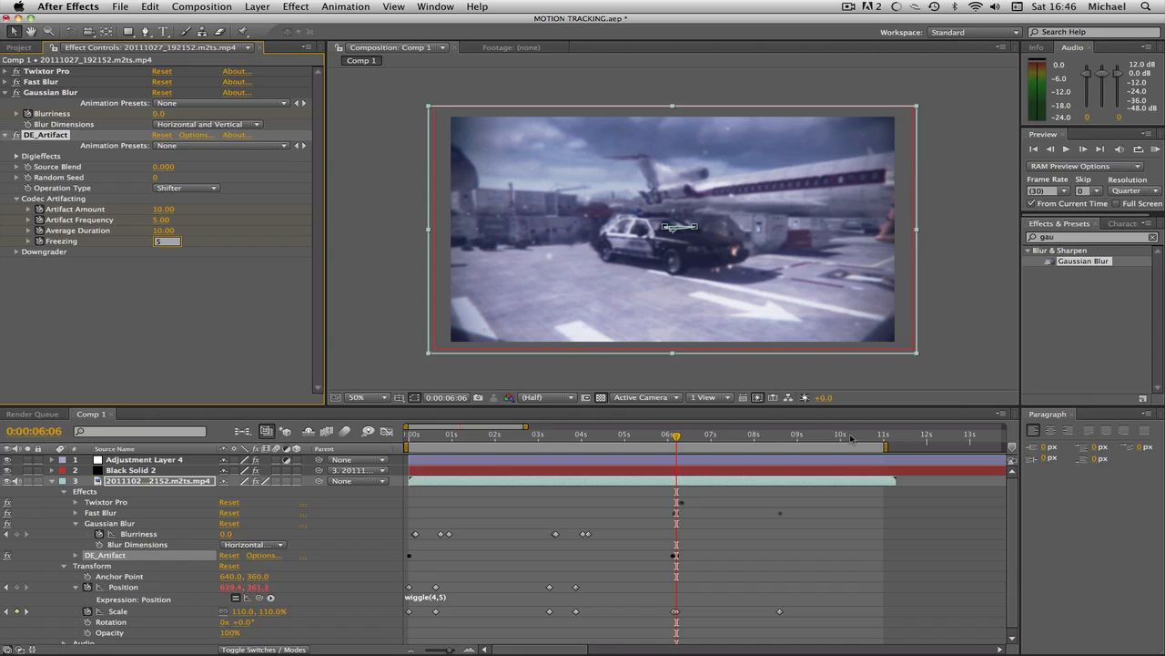
click(876, 436)
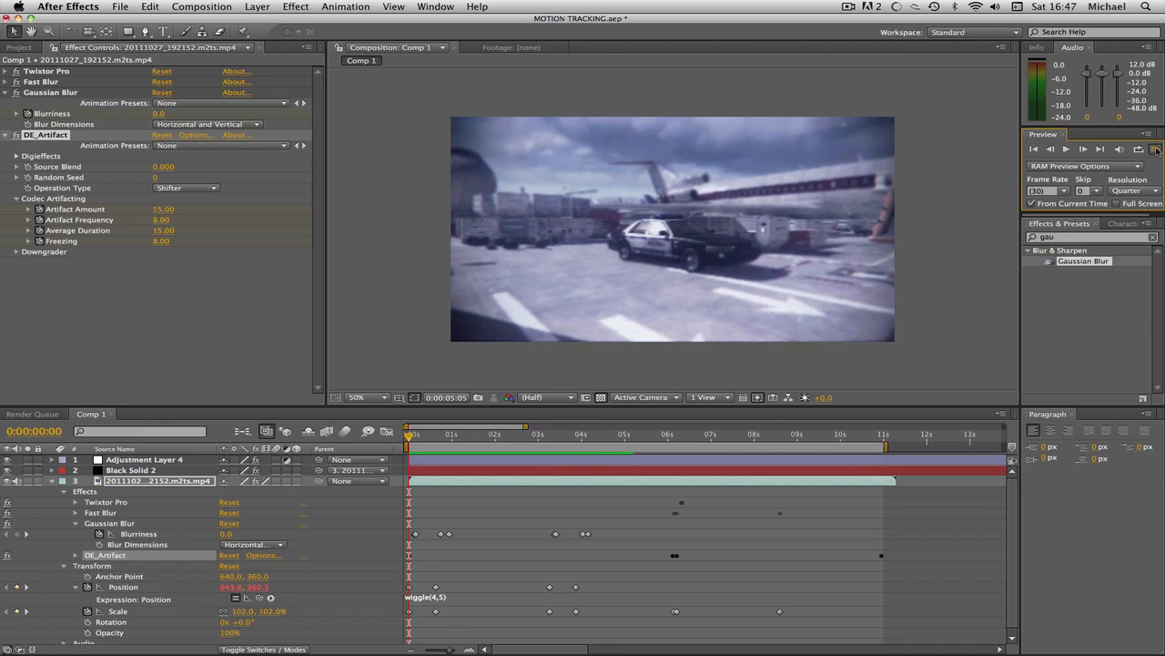
Preview the glitches, then change the start-frame artifact values to 10, 5, 10, 5
click(494, 433)
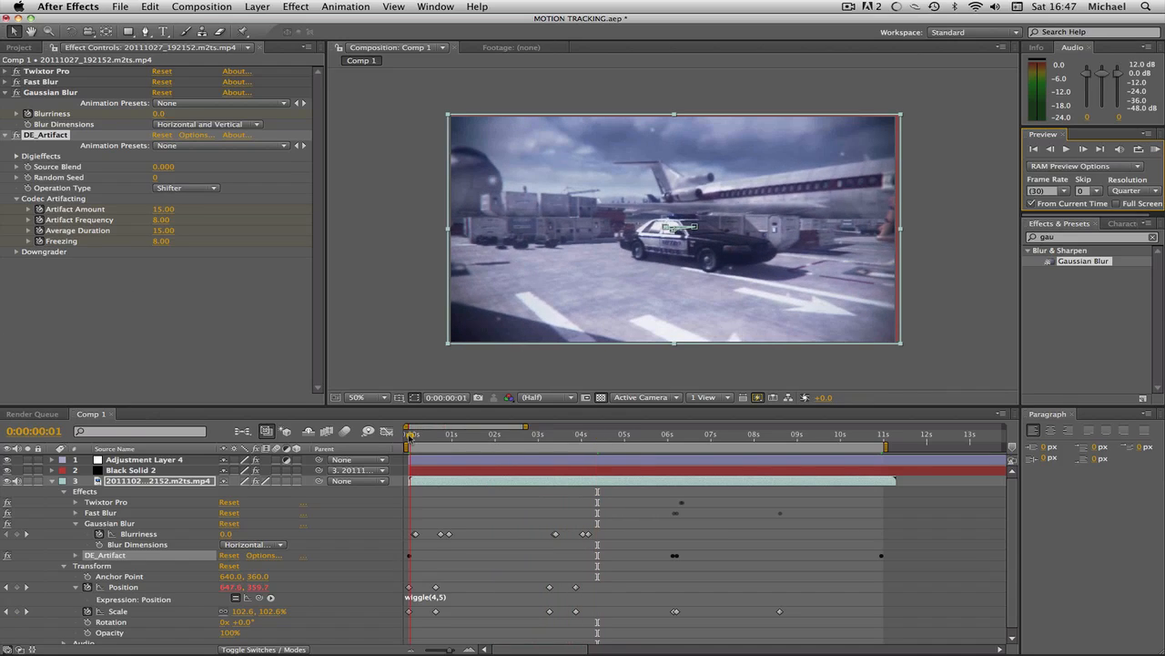
click(406, 434)
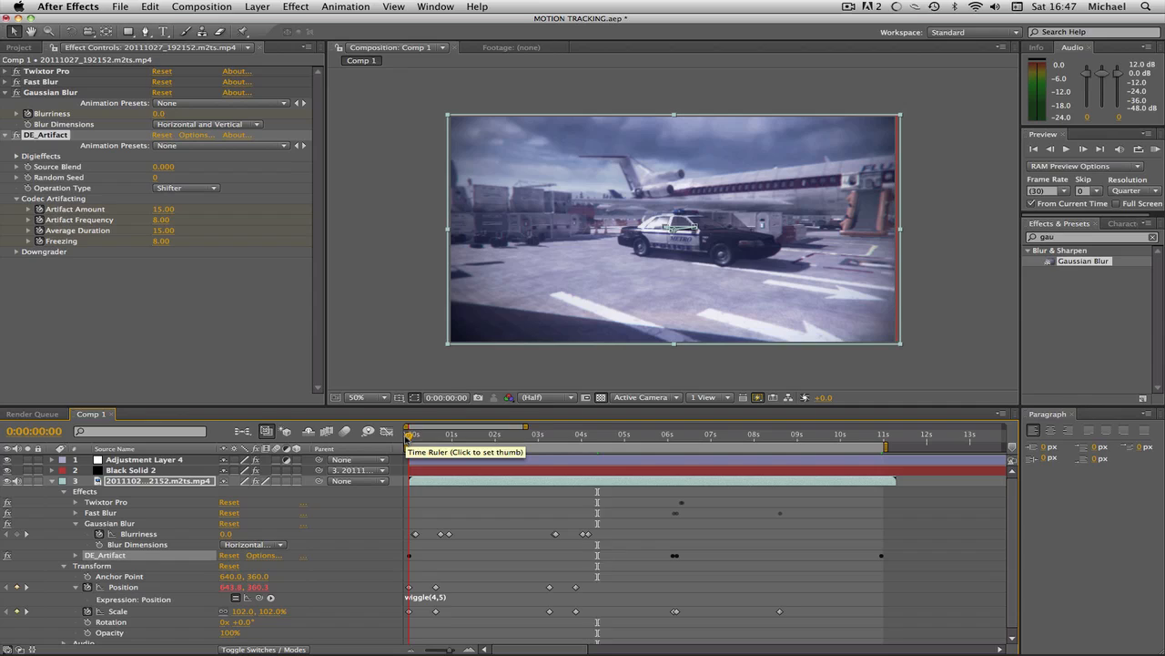
double_click(164, 209)
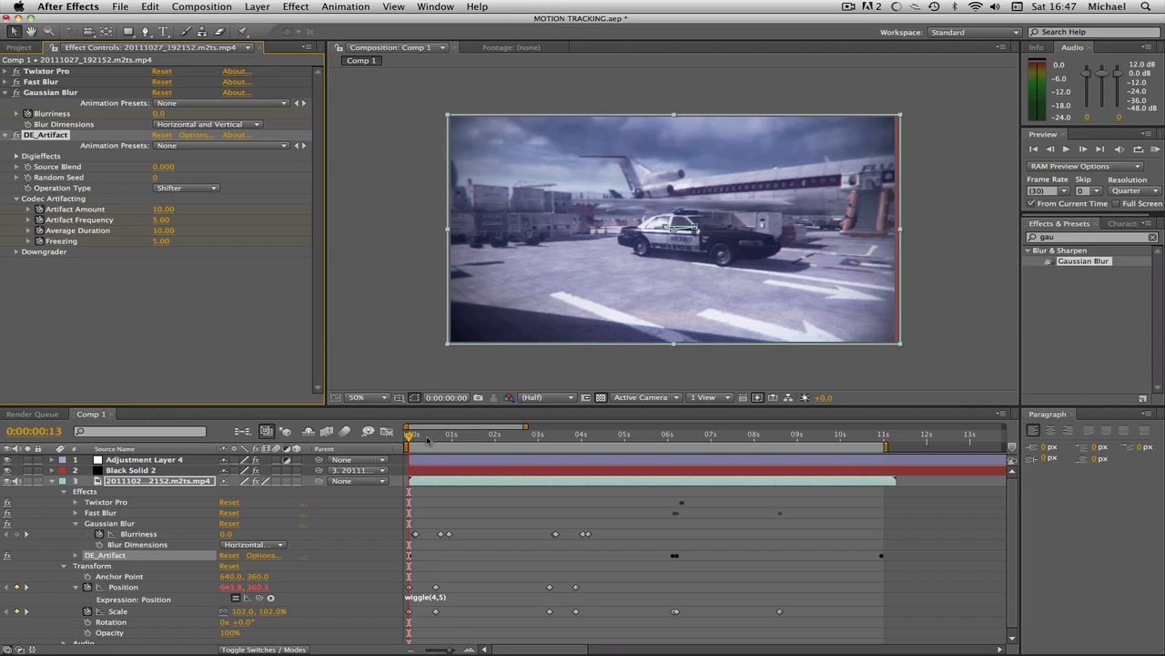
click(499, 433)
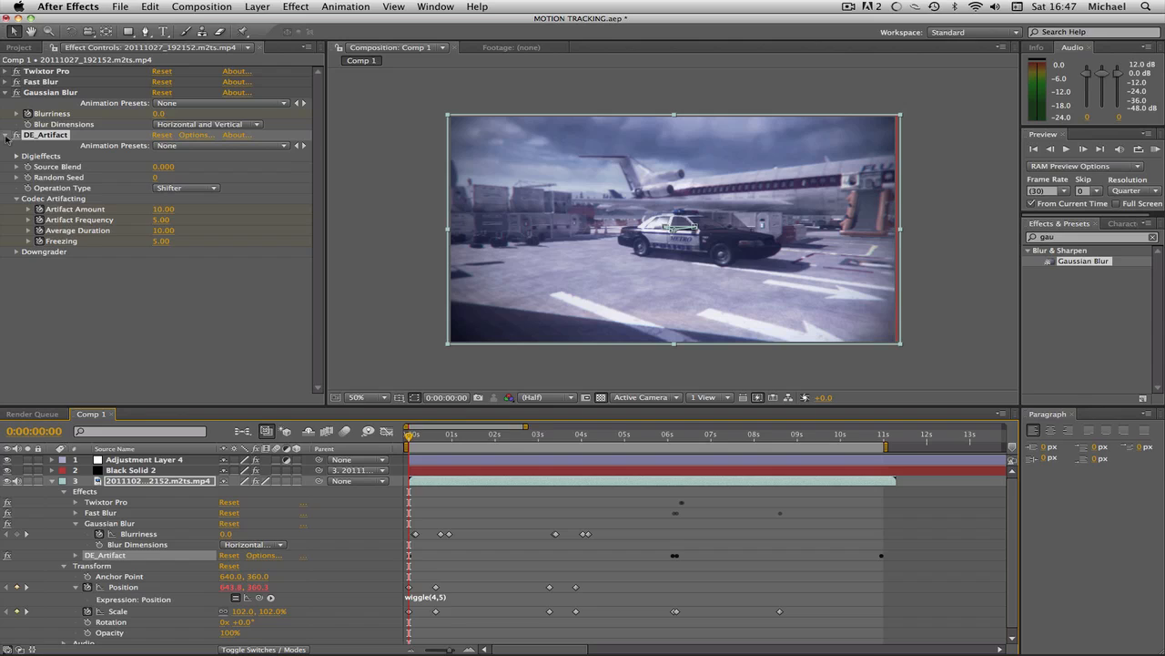
Fold up the DE_Artifact section in Effect Controls, leaving all keyframes unchanged
click(9, 135)
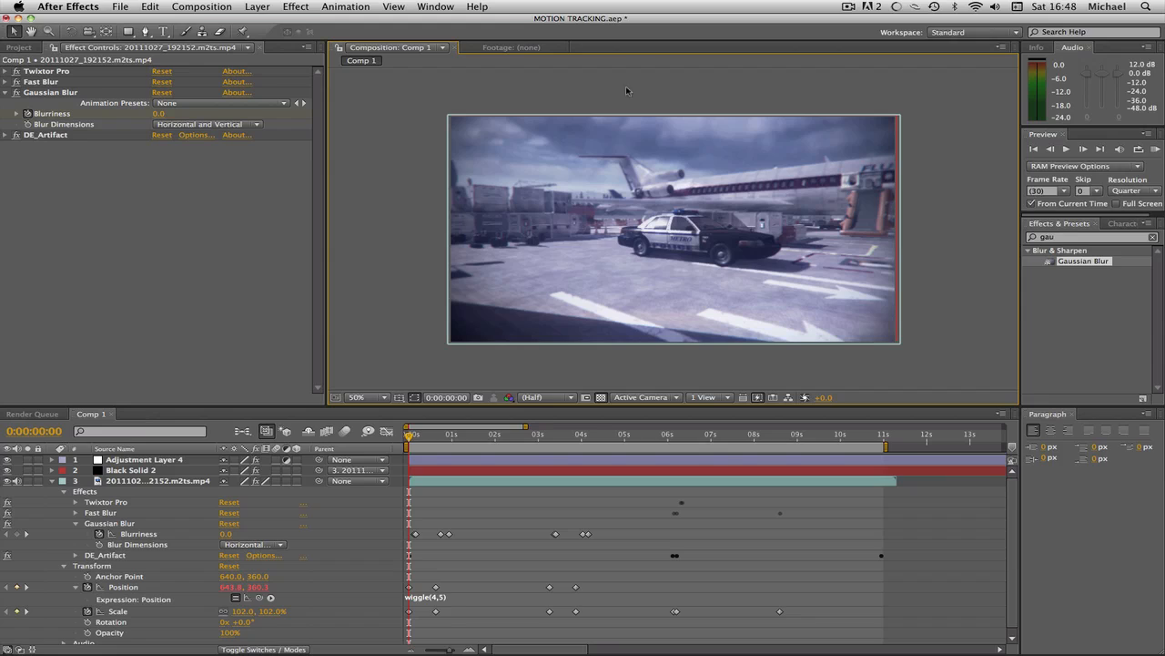
click(849, 11)
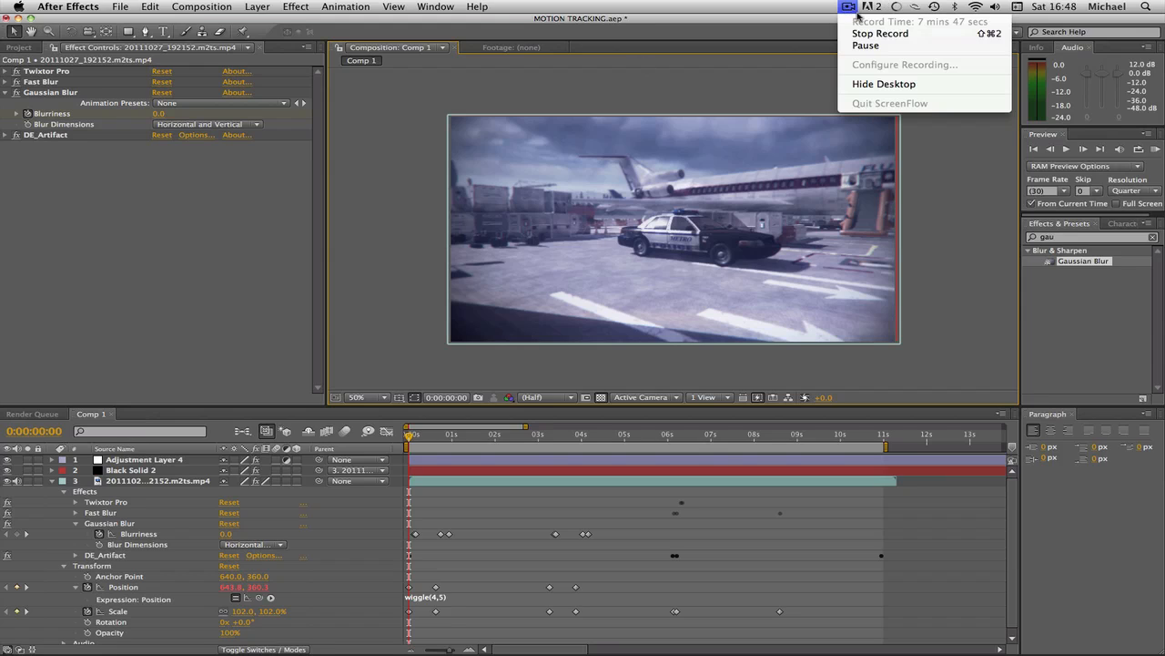